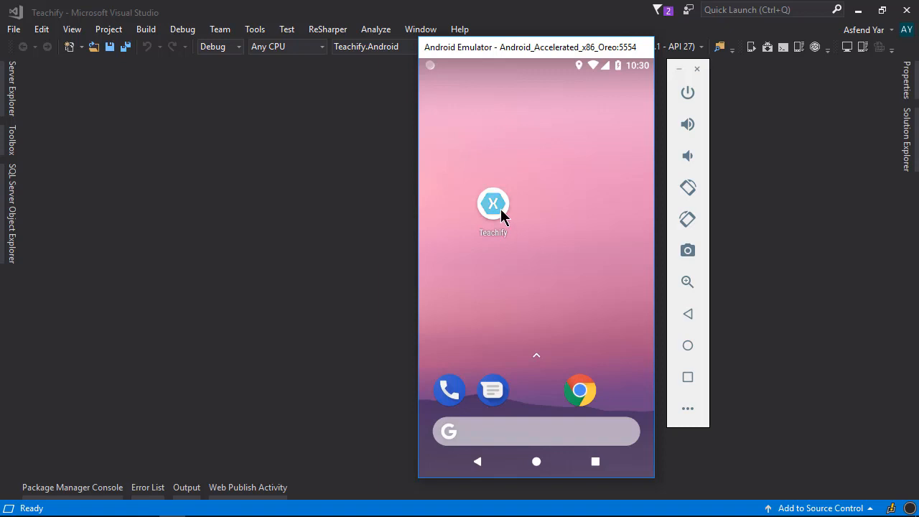
# - Launch the Teachify app from the emulator home screen to reach its welcome login screen
pyautogui.click(494, 204)
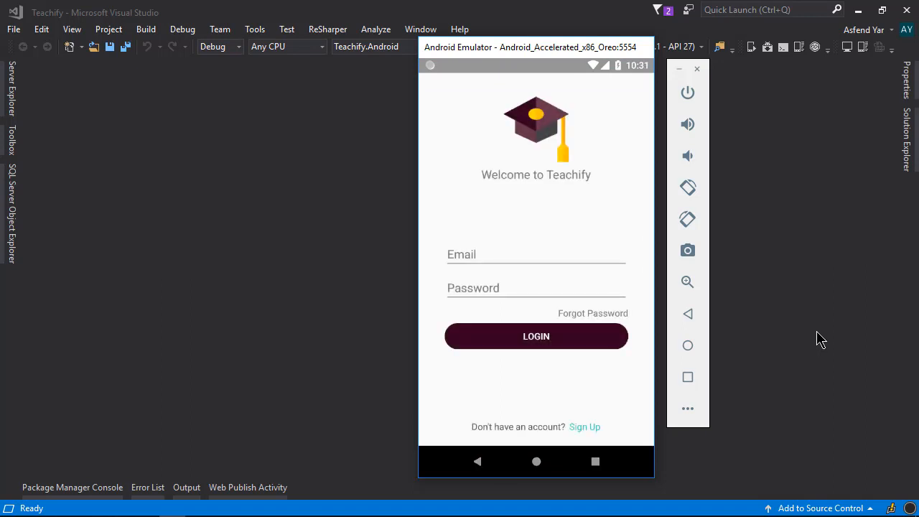
pyautogui.moveTo(640, 376)
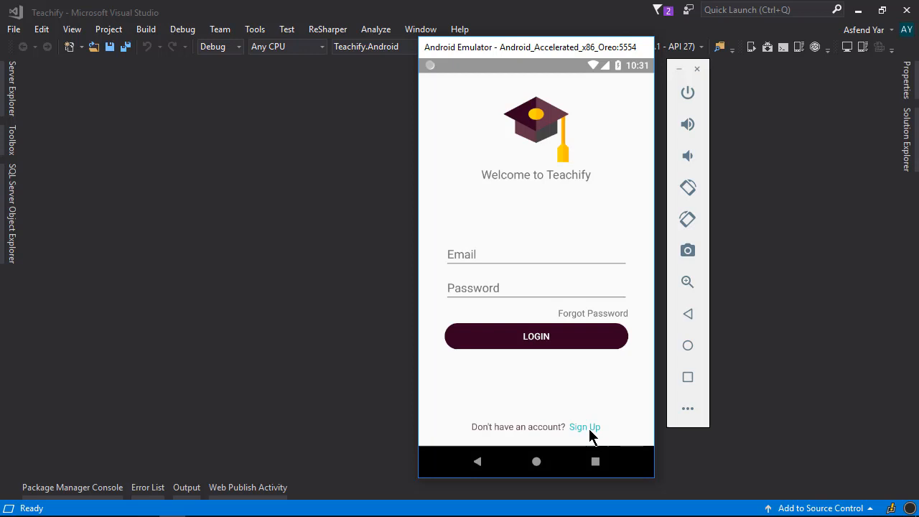
pyautogui.moveTo(590, 436)
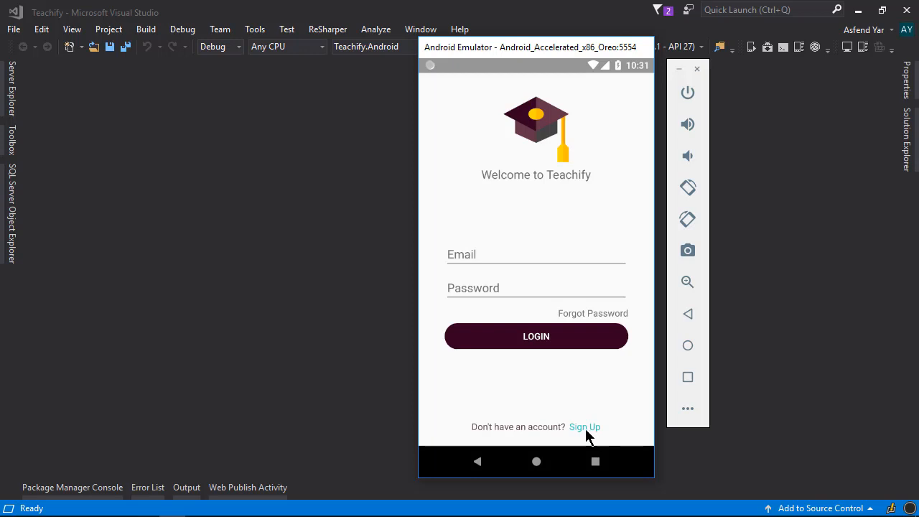
# - Register a new Teachify account from the sign-up form with email, password and confirmation
pyautogui.click(584, 426)
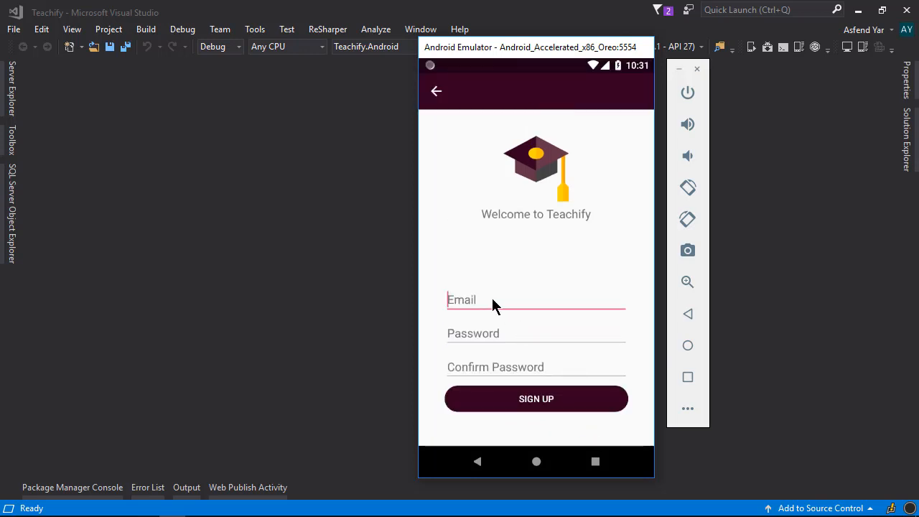
pyautogui.write('B')
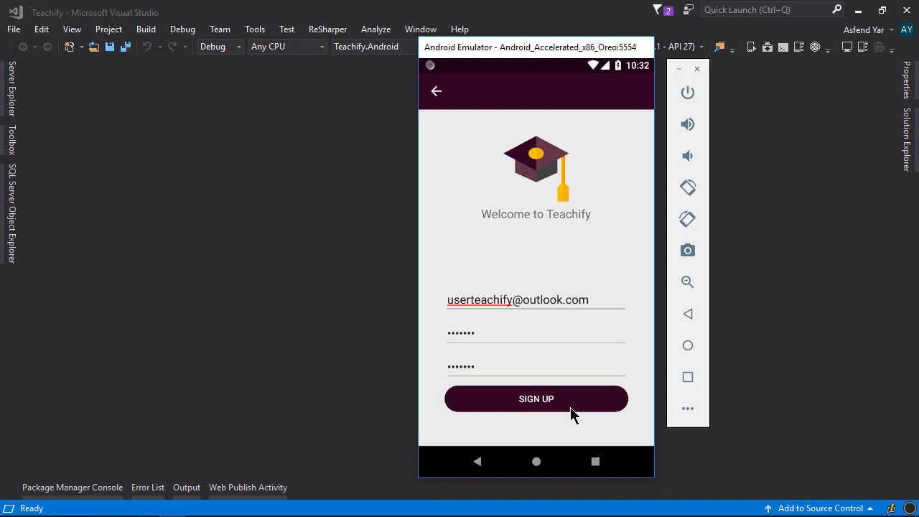
pyautogui.click(537, 399)
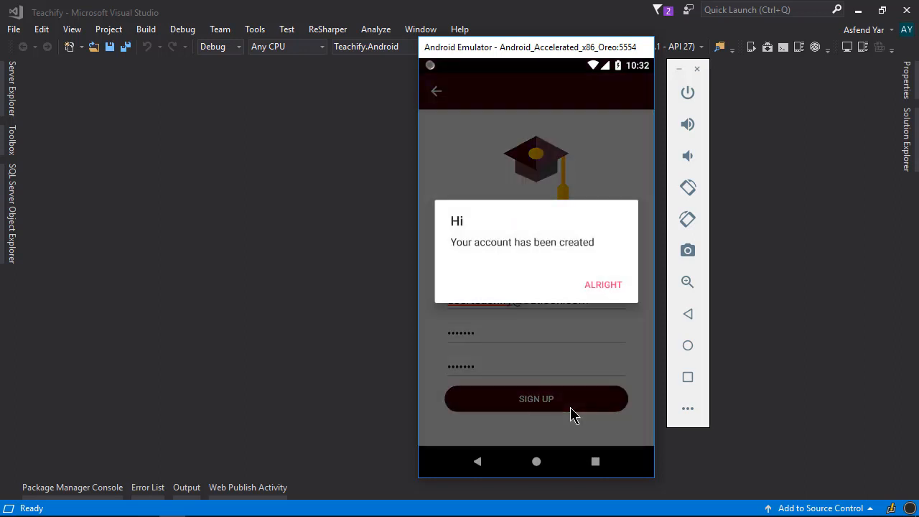
pyautogui.moveTo(614, 294)
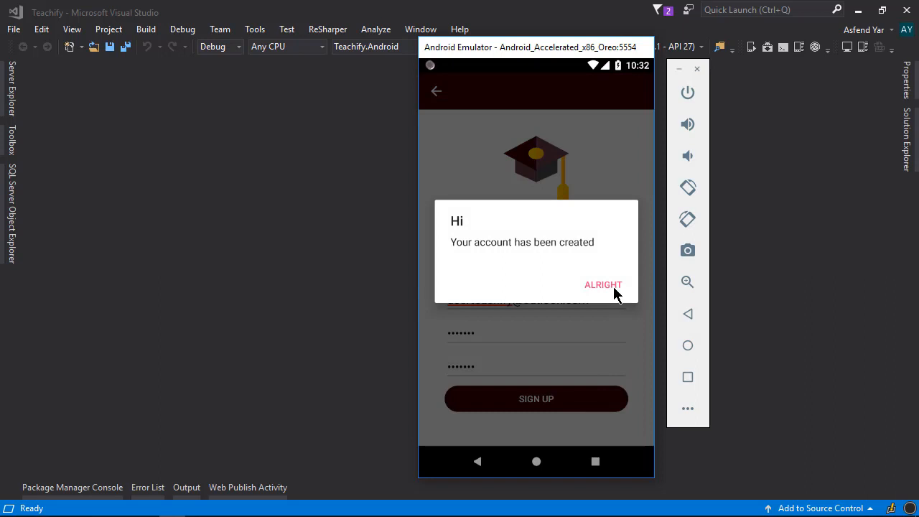
pyautogui.moveTo(608, 292)
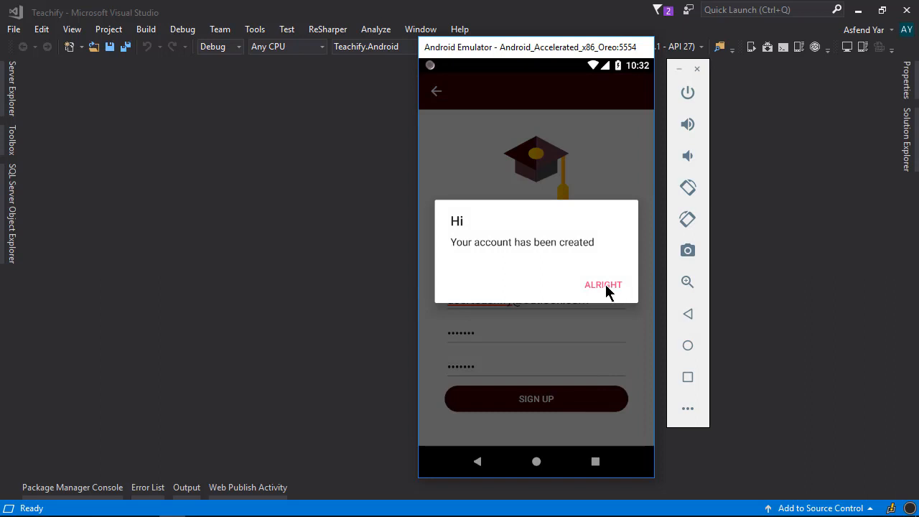
pyautogui.click(603, 284)
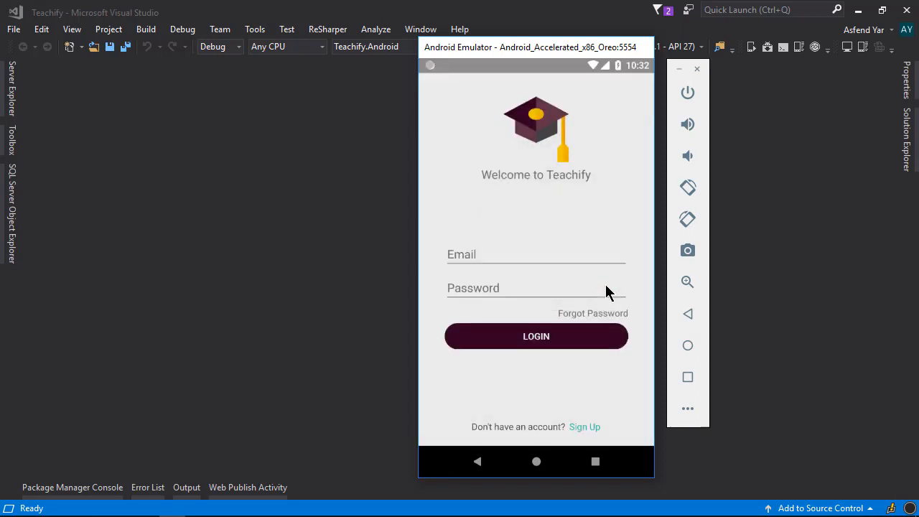
pyautogui.moveTo(531, 272)
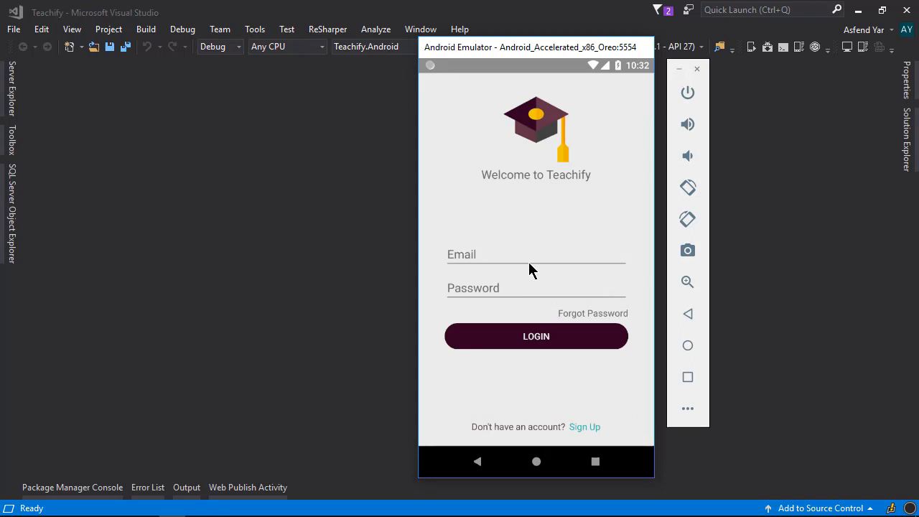
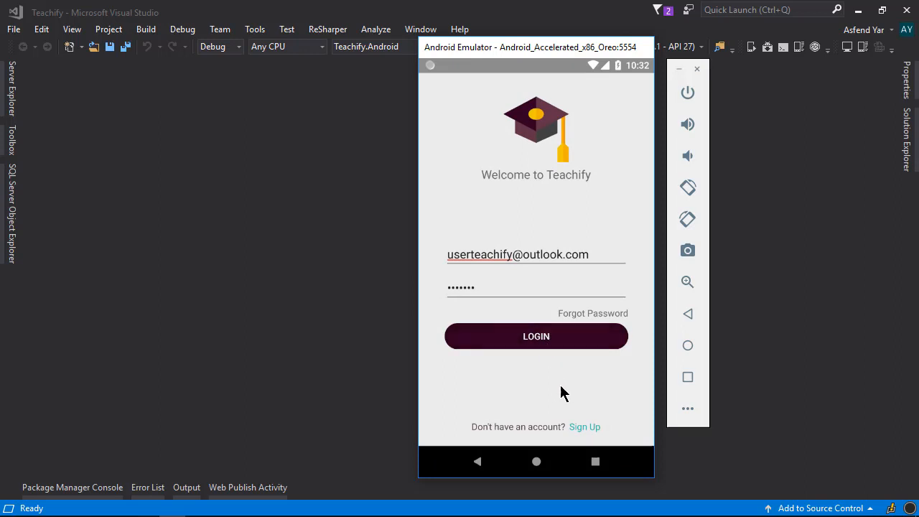
pyautogui.click(535, 335)
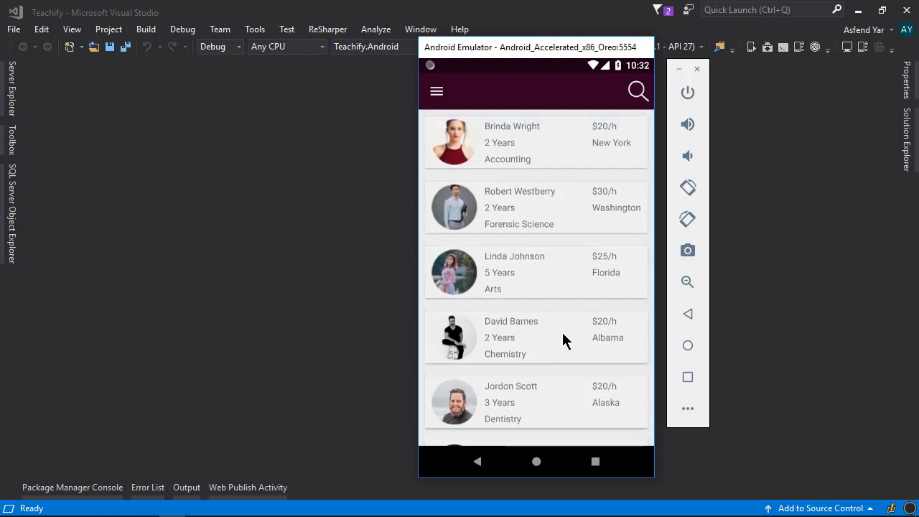
pyautogui.moveTo(546, 223)
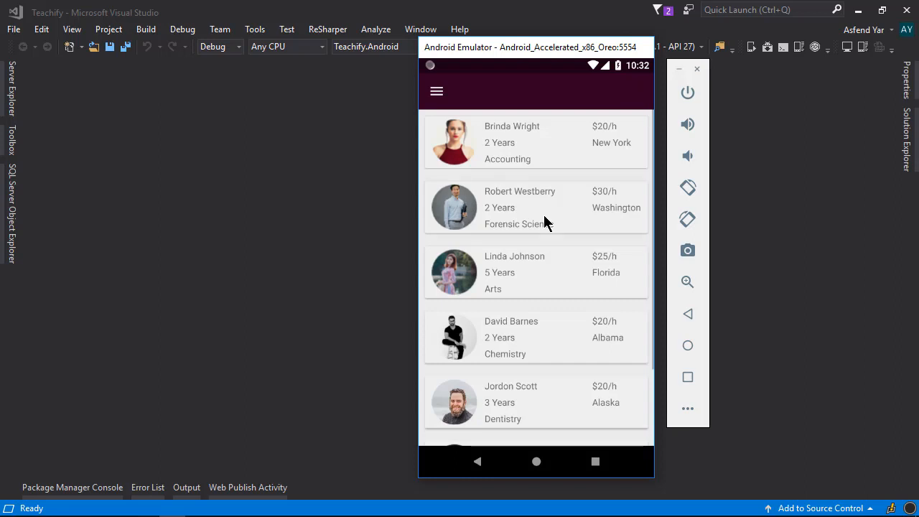
pyautogui.click(520, 206)
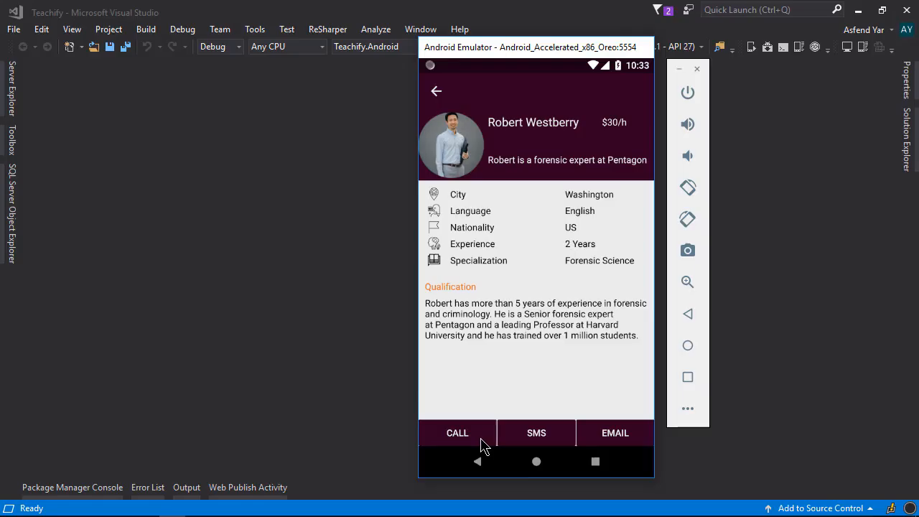
pyautogui.click(456, 432)
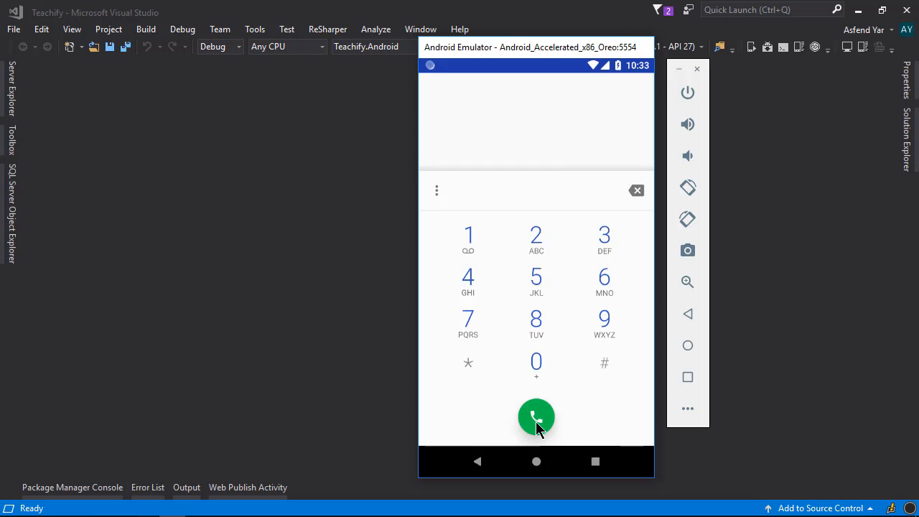
pyautogui.click(536, 416)
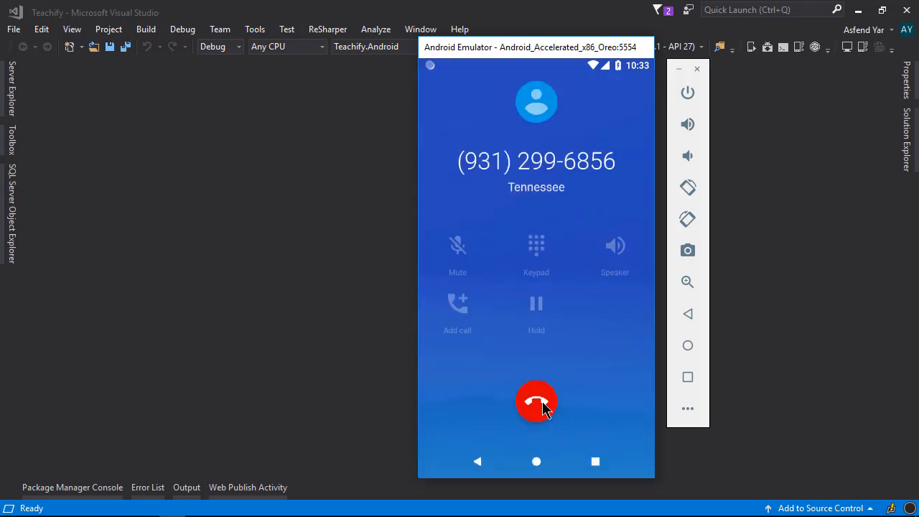
pyautogui.click(536, 402)
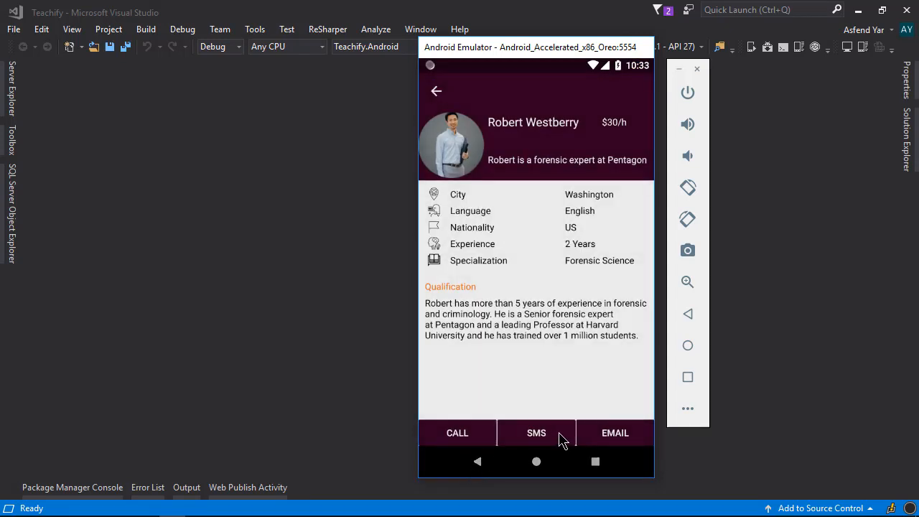
pyautogui.click(537, 432)
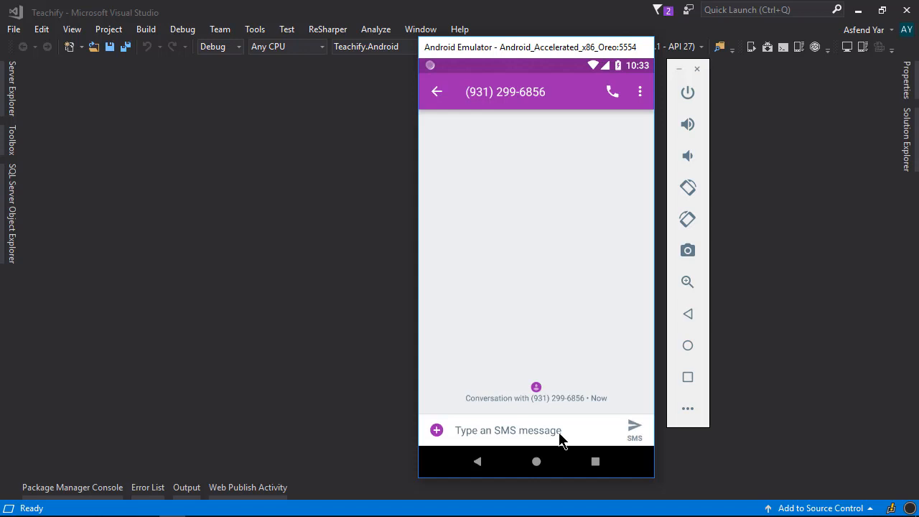
pyautogui.moveTo(531, 438)
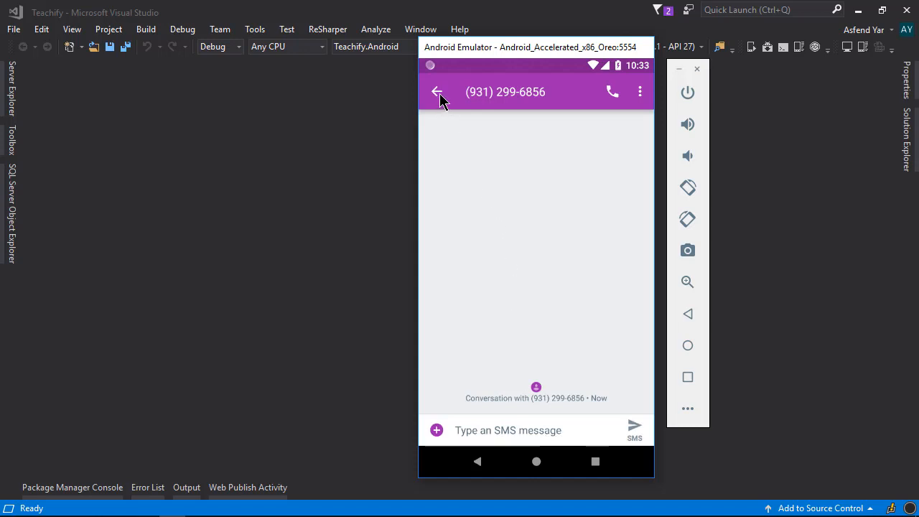
pyautogui.click(437, 92)
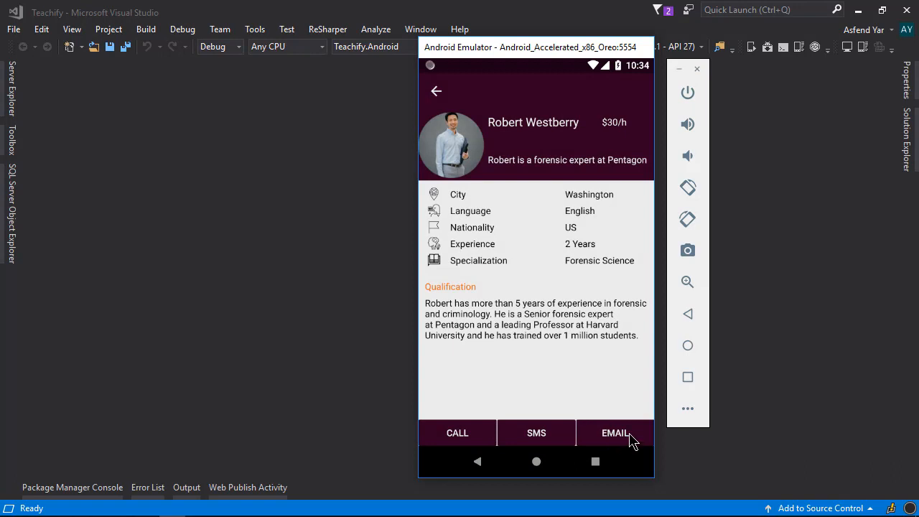
pyautogui.click(615, 432)
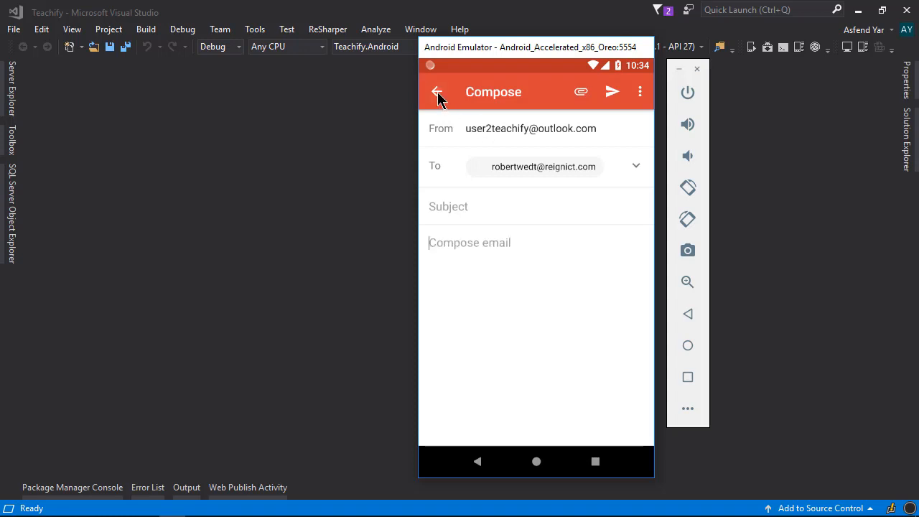
pyautogui.click(436, 92)
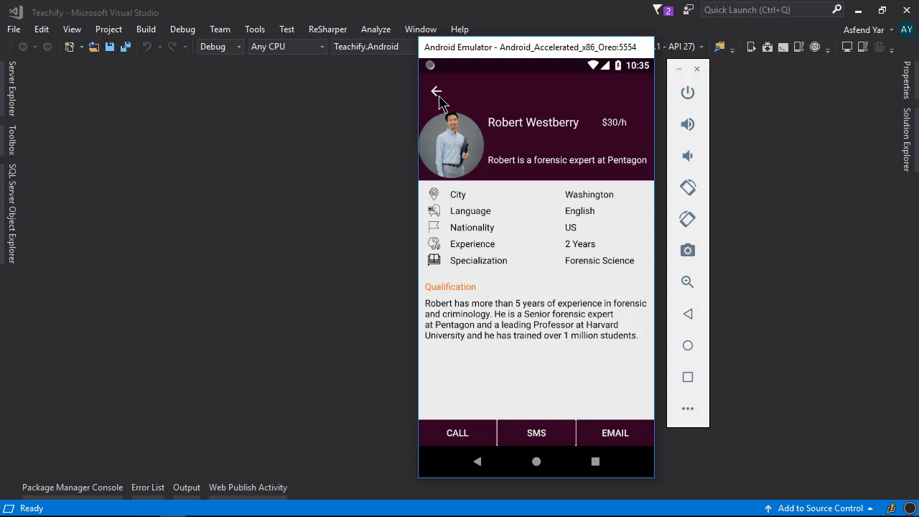
# - Return to the instructor list and leave the navigation drawer open after closing and reopening it
pyautogui.click(436, 92)
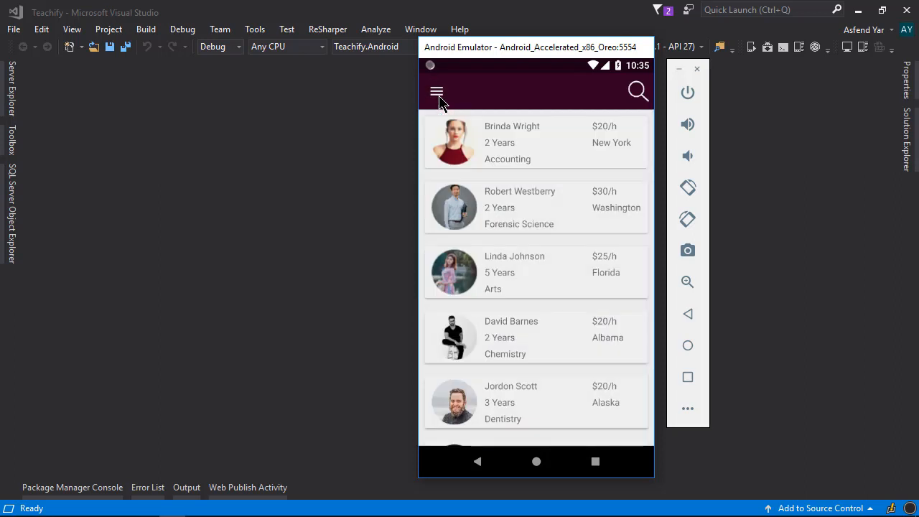
pyautogui.click(436, 92)
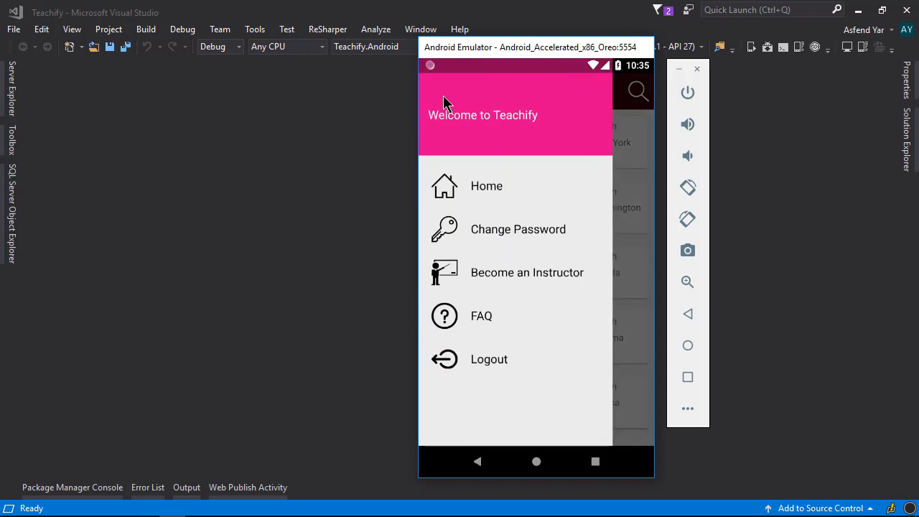
pyautogui.moveTo(445, 103)
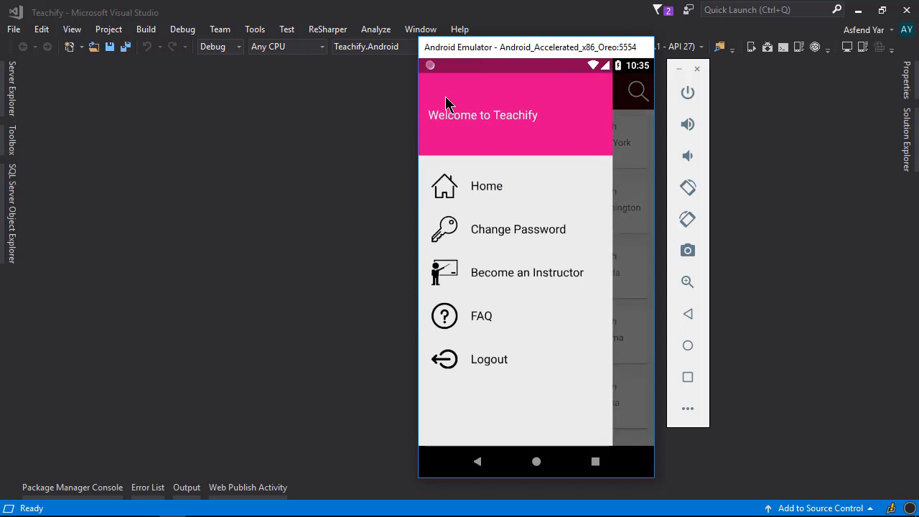
pyautogui.moveTo(523, 144)
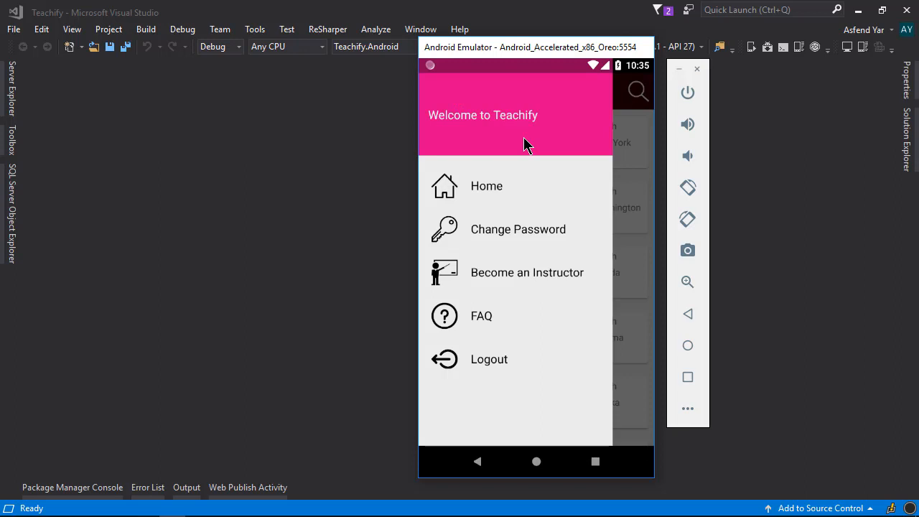
pyautogui.click(486, 185)
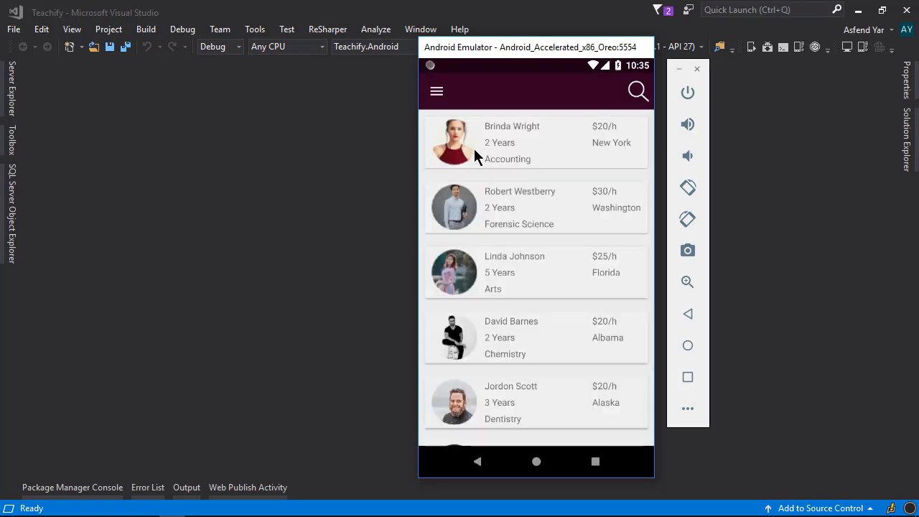
pyautogui.click(436, 92)
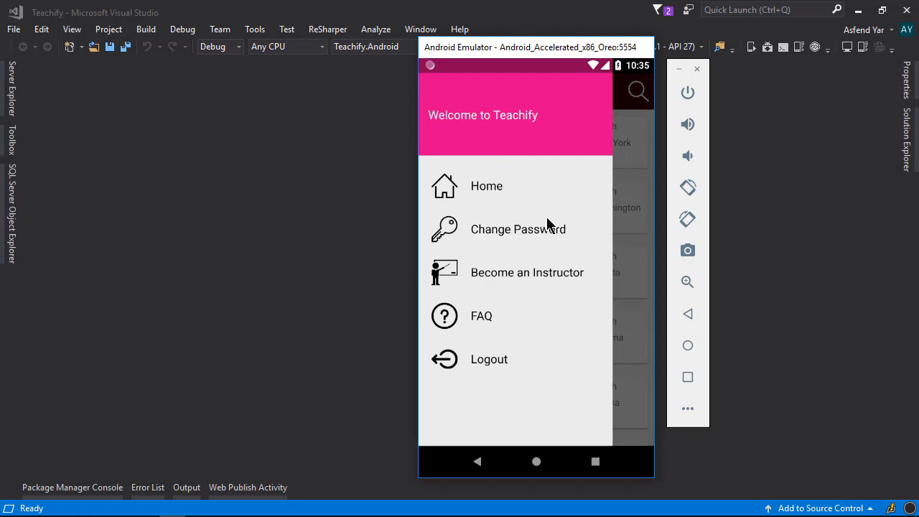
# - Change the account password with old, new and confirm values and acknowledge the Password Changed message
pyautogui.click(516, 229)
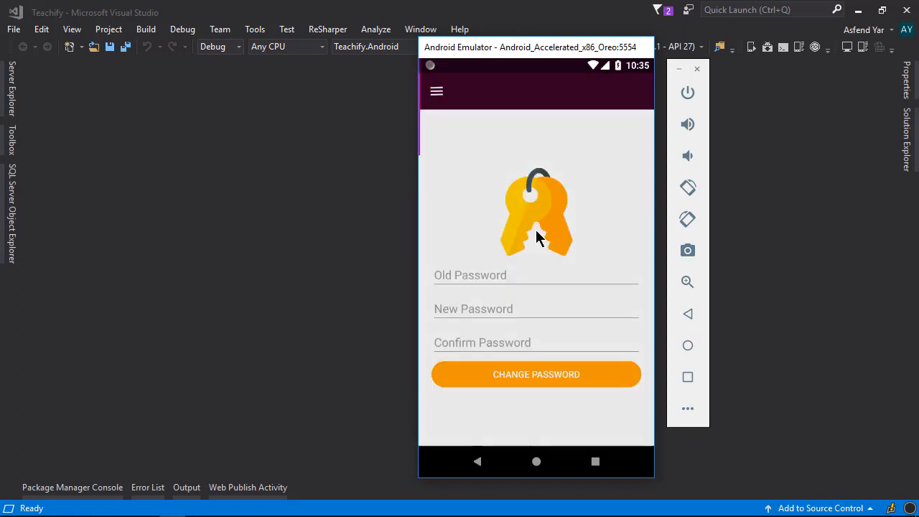
pyautogui.moveTo(596, 256)
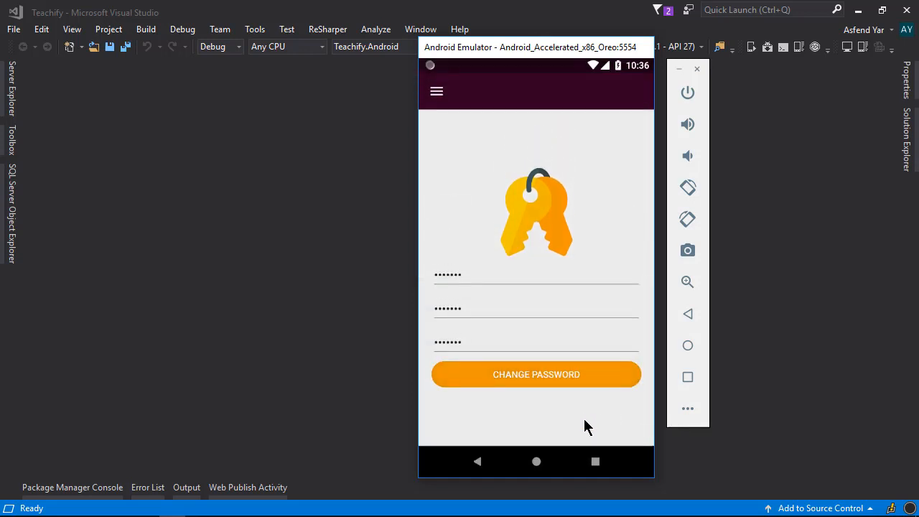
pyautogui.click(535, 373)
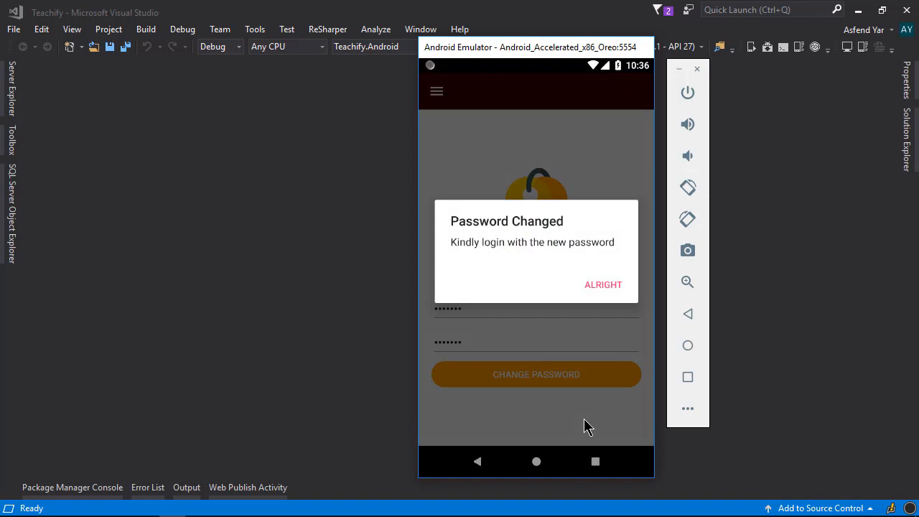
pyautogui.moveTo(608, 293)
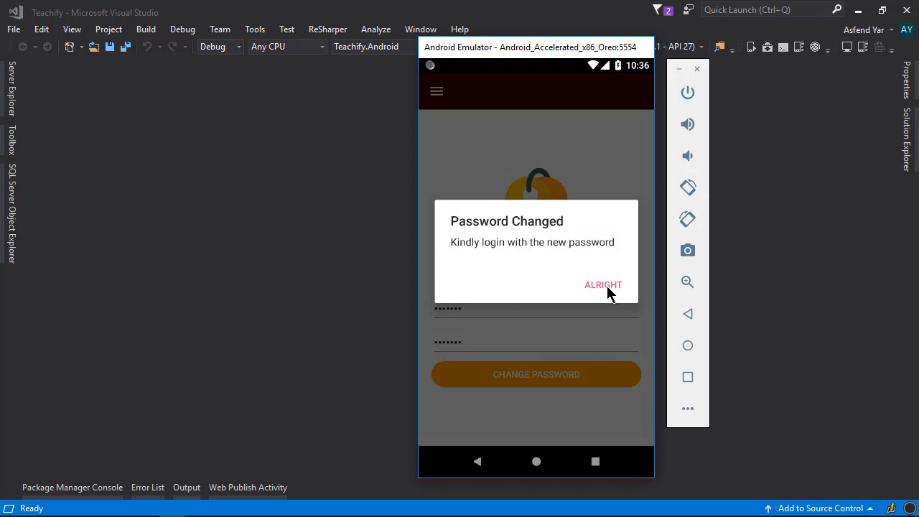
pyautogui.click(603, 284)
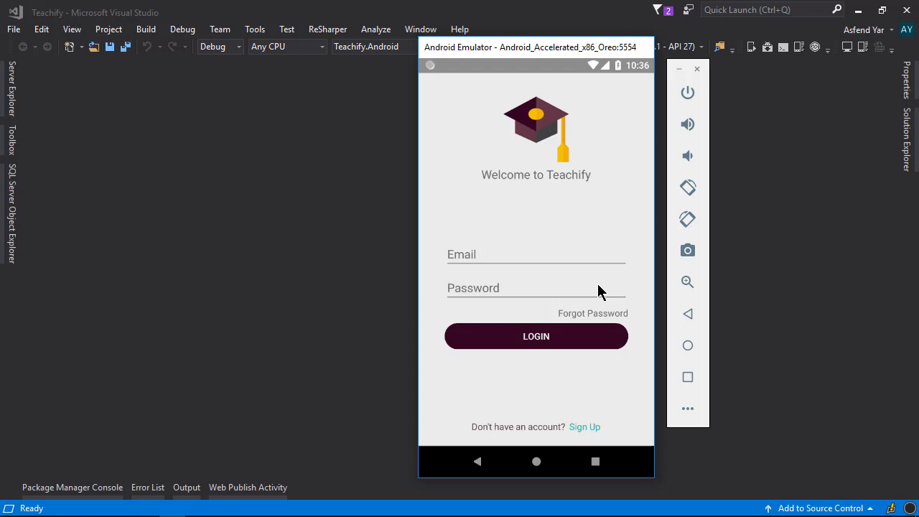
# - Log back in as userteachify with the new password, correcting it after a first failed attempt
pyautogui.click(535, 254)
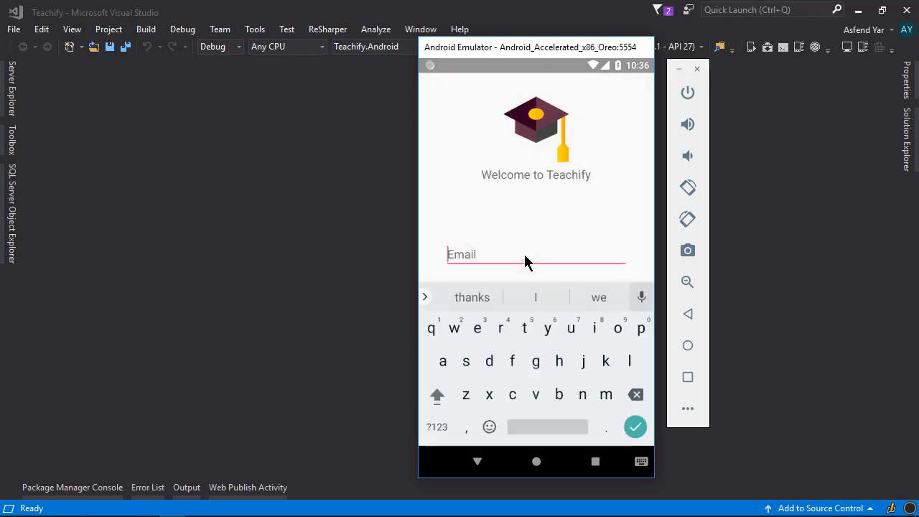
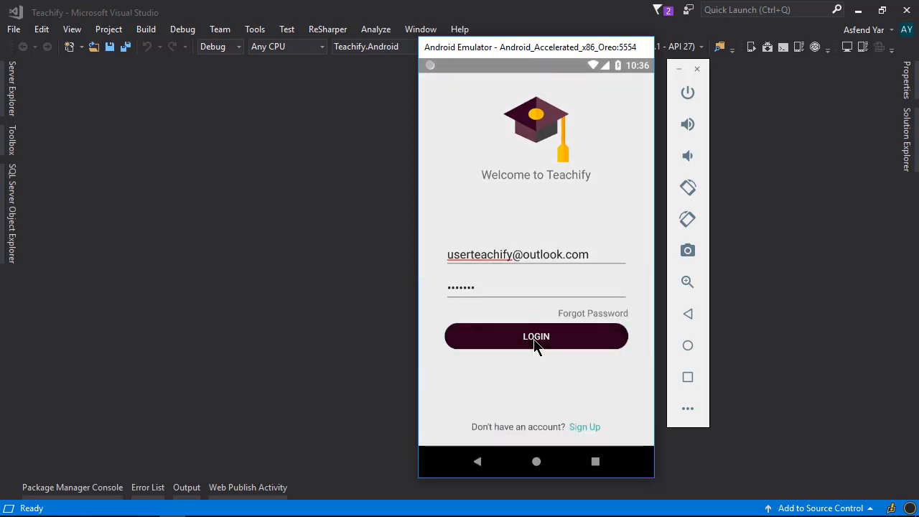
pyautogui.click(535, 336)
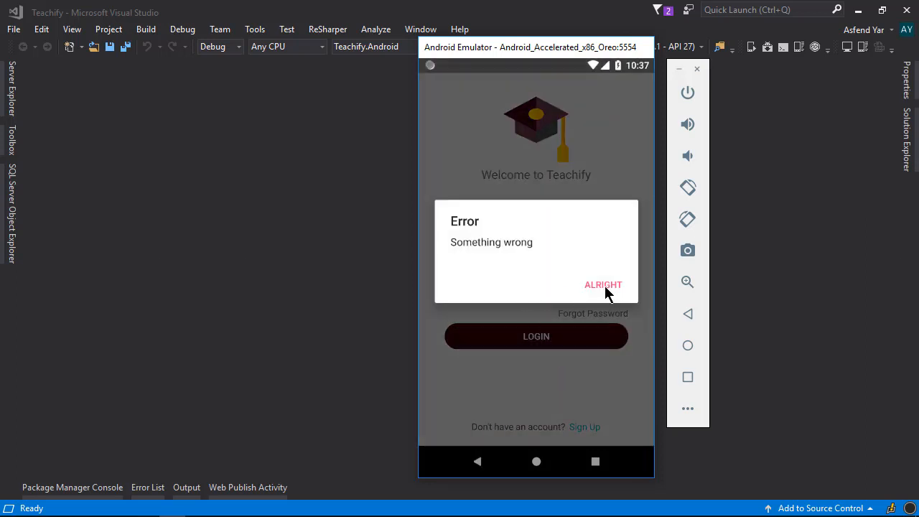
pyautogui.click(603, 284)
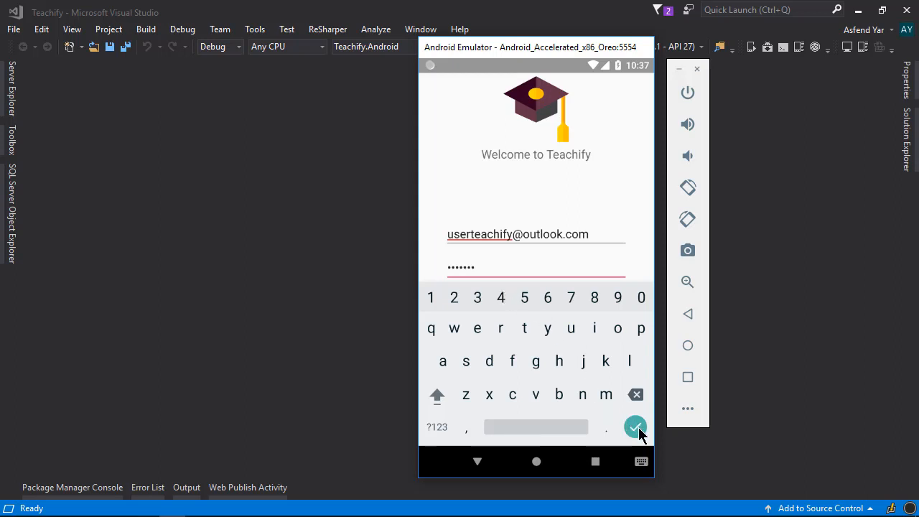
pyautogui.click(634, 426)
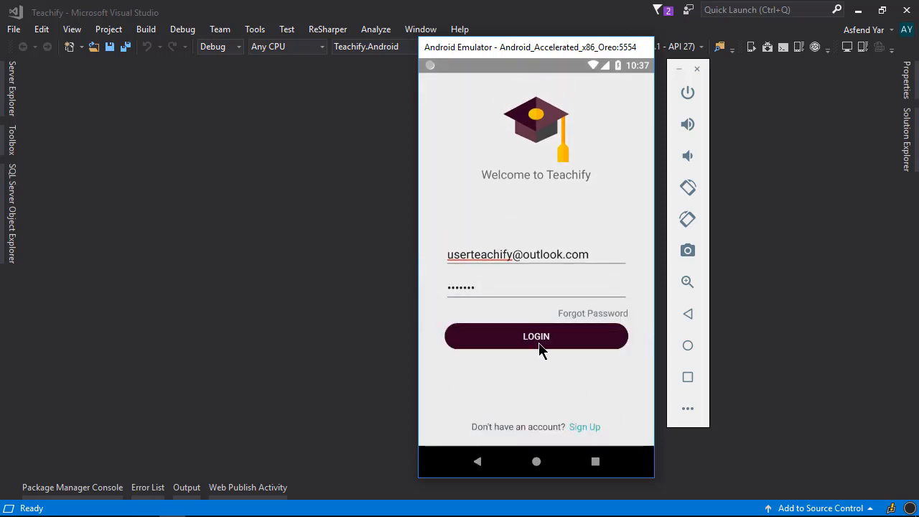
pyautogui.click(536, 336)
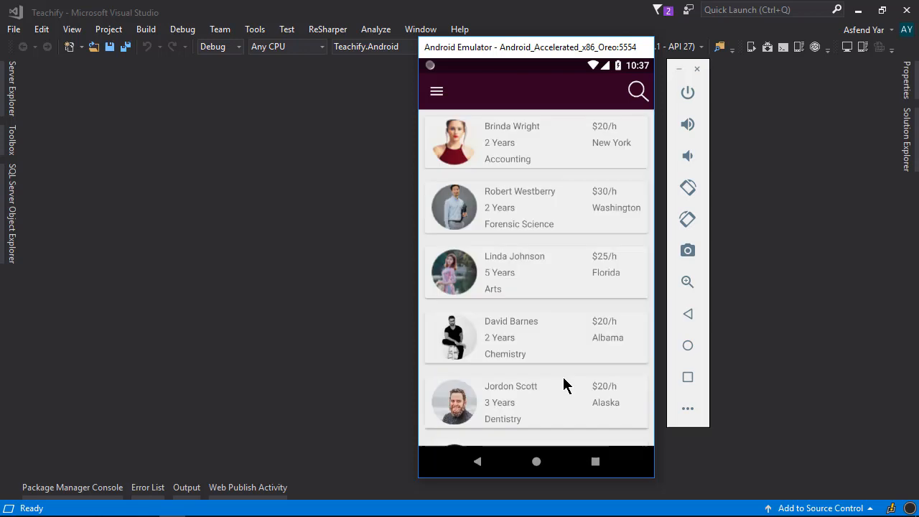
# - Go to Become an Instructor from the navigation drawer
pyautogui.click(436, 91)
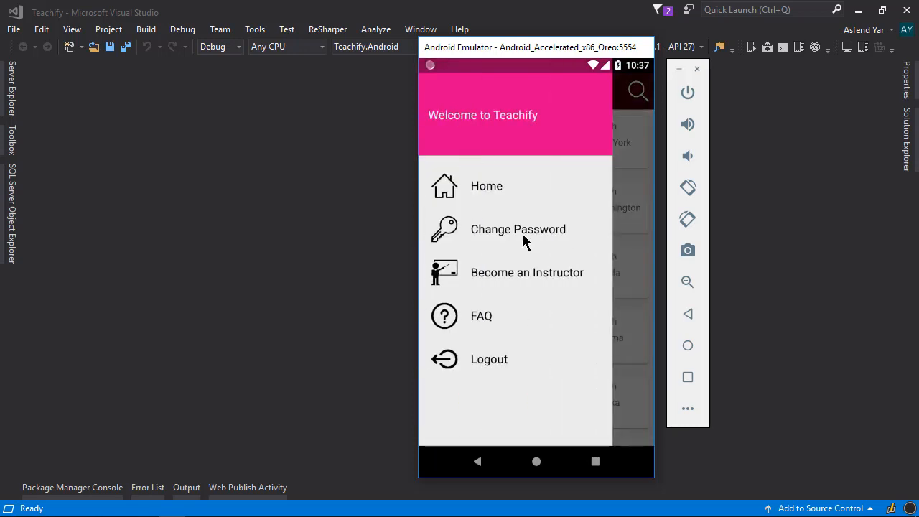
pyautogui.moveTo(539, 282)
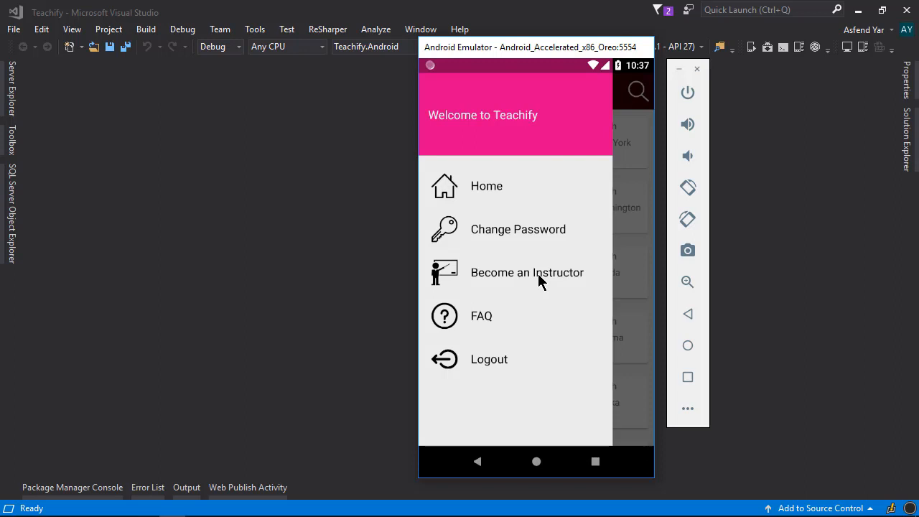
pyautogui.moveTo(519, 282)
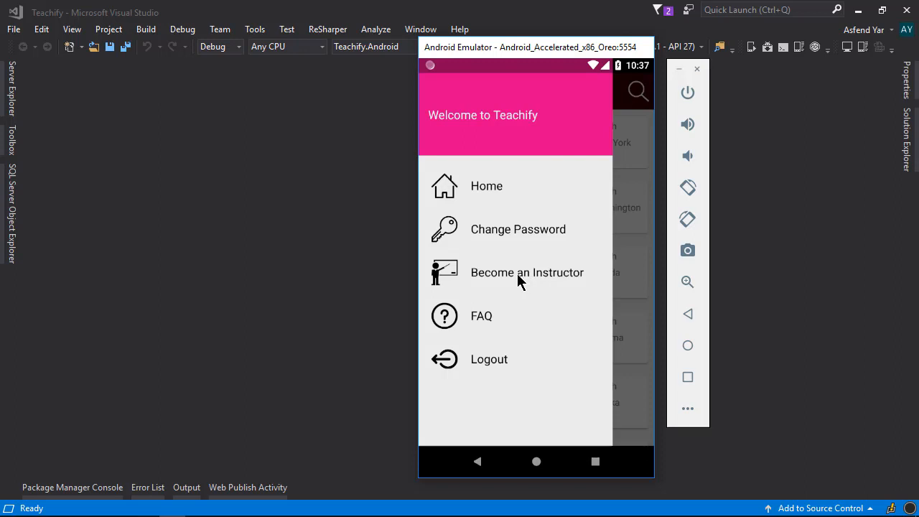
pyautogui.click(526, 272)
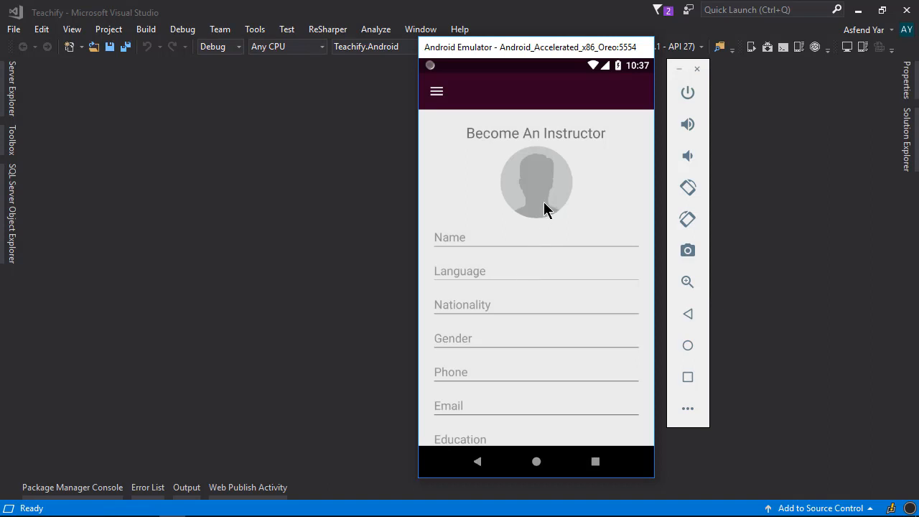
pyautogui.moveTo(547, 194)
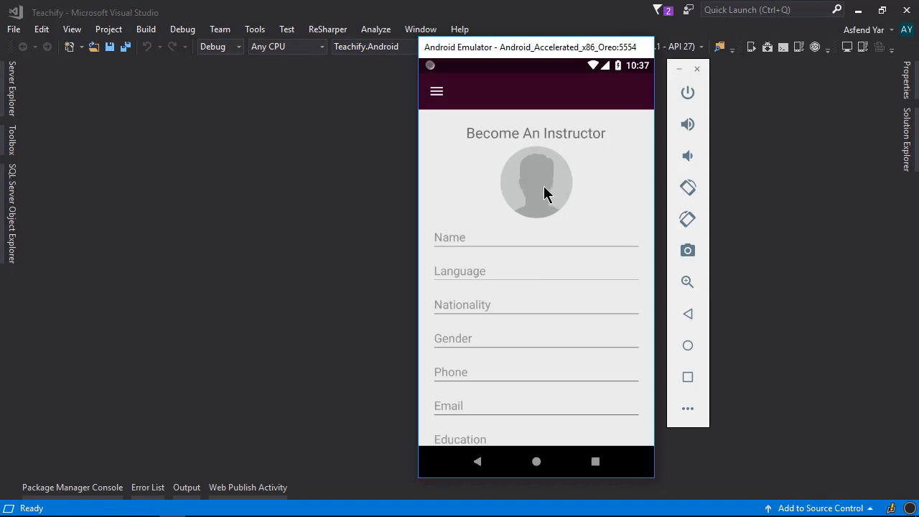
pyautogui.click(535, 181)
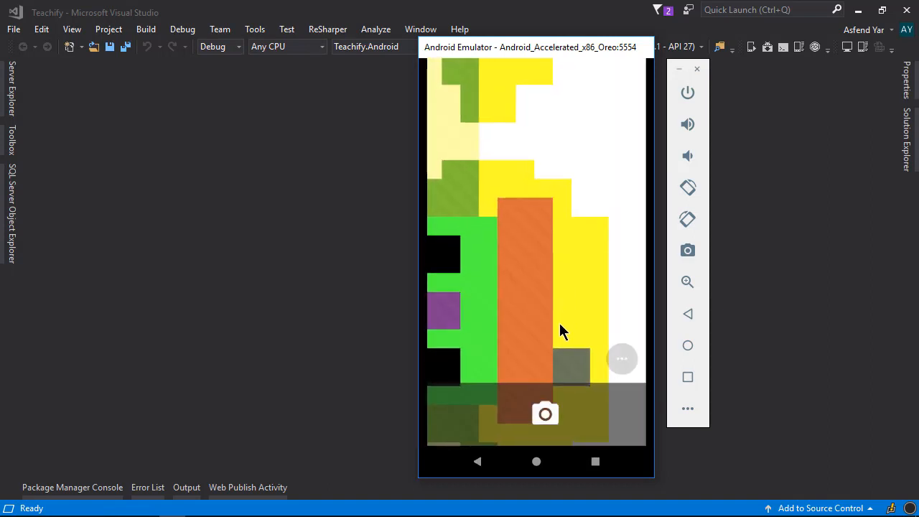
pyautogui.click(544, 414)
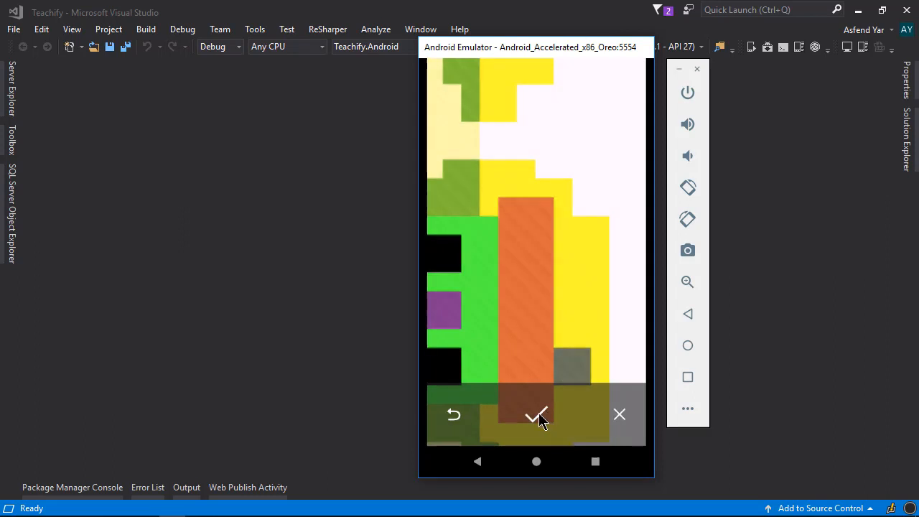
pyautogui.click(537, 413)
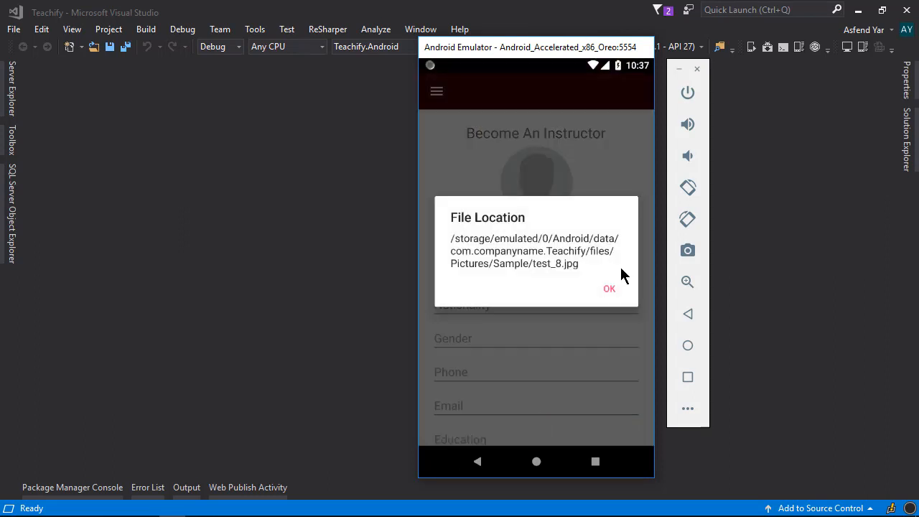
pyautogui.click(609, 287)
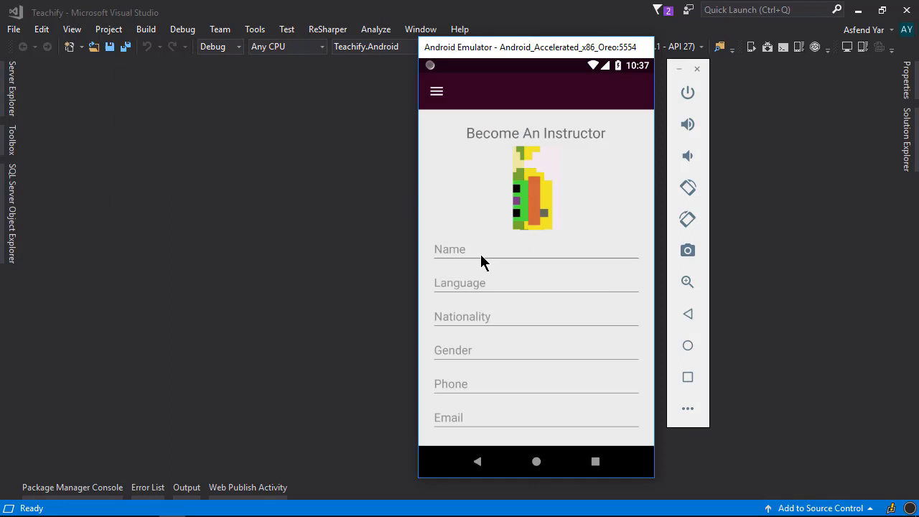
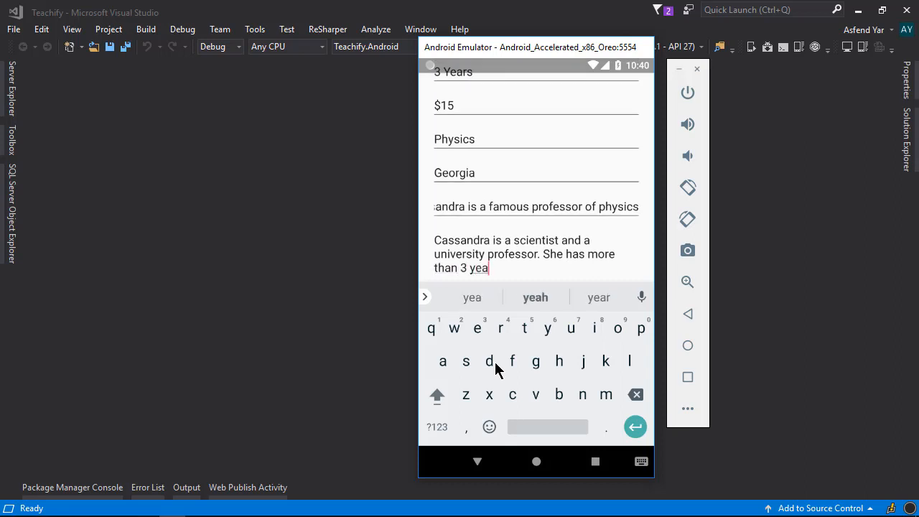
pyautogui.write('rs of experience in atomic')
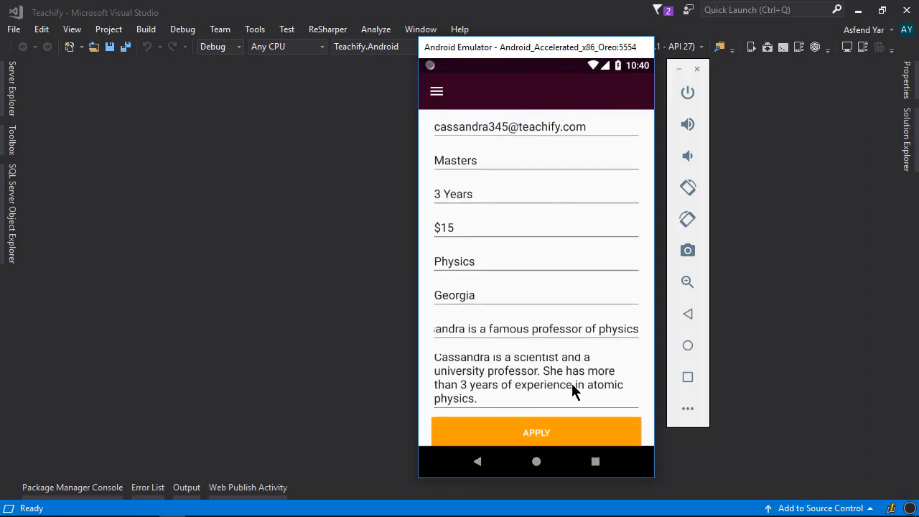
pyautogui.scroll(-3)
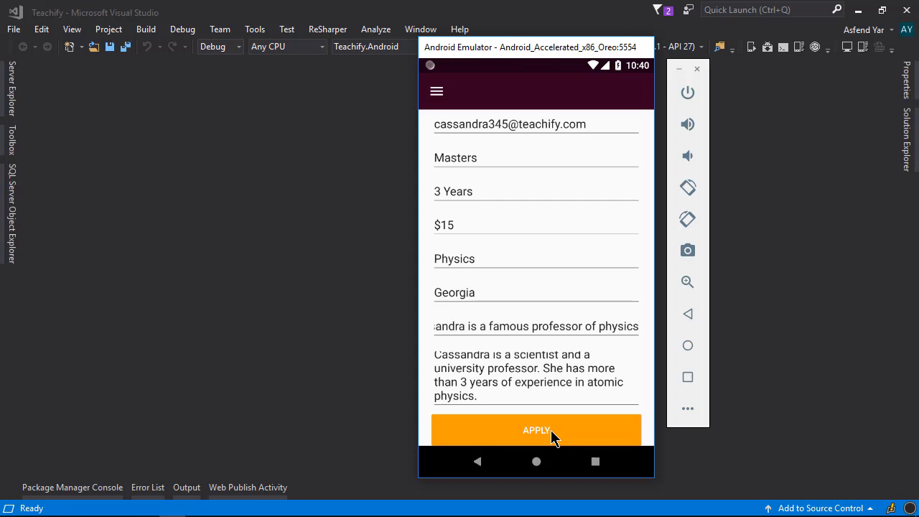
pyautogui.click(536, 431)
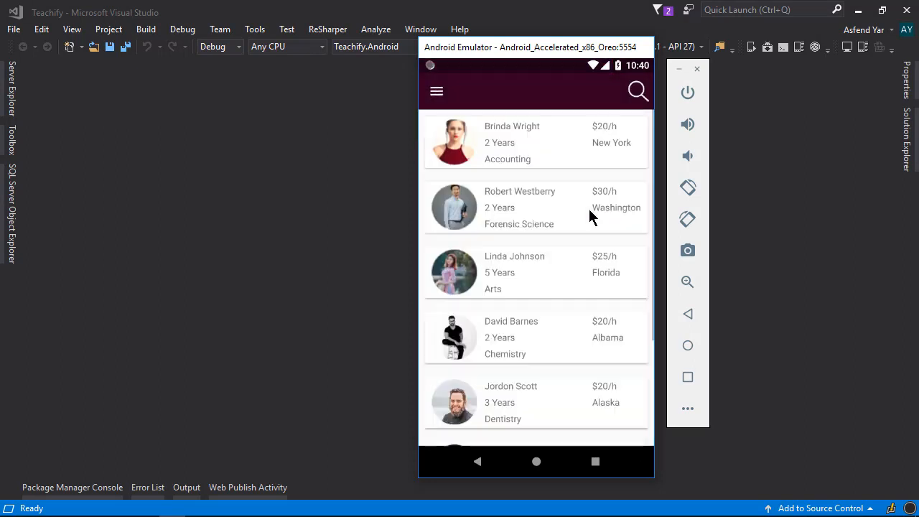
pyautogui.scroll(-3)
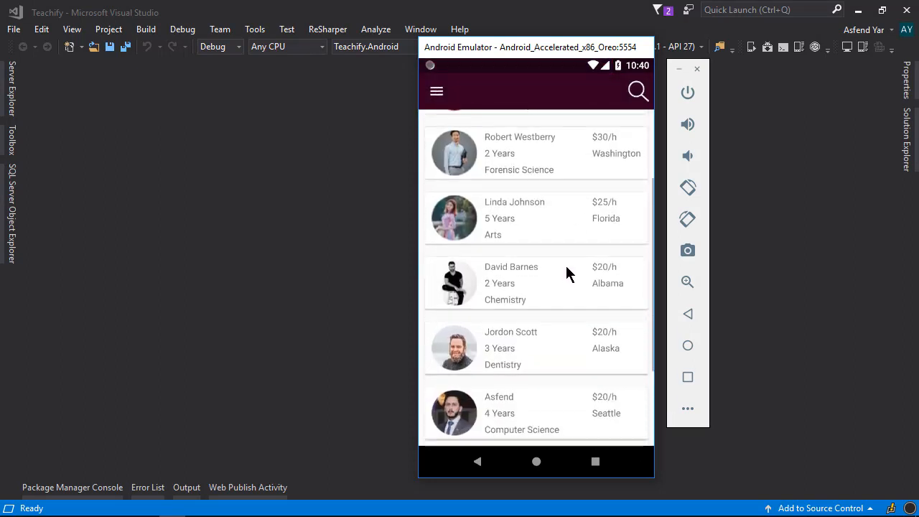
pyautogui.scroll(-3)
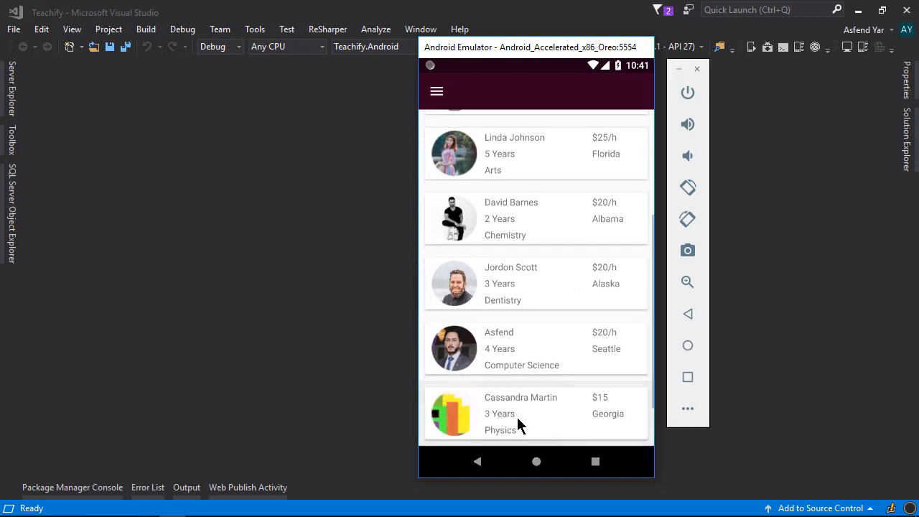
pyautogui.click(519, 413)
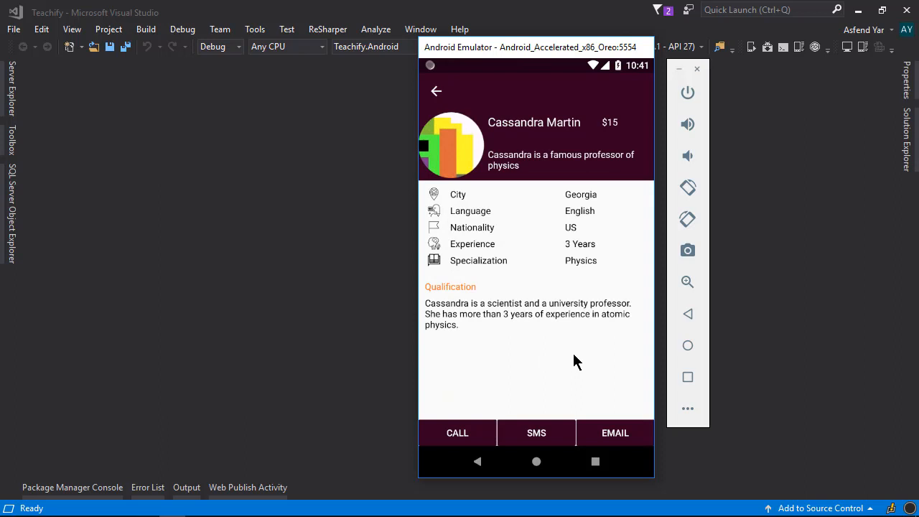
pyautogui.moveTo(439, 97)
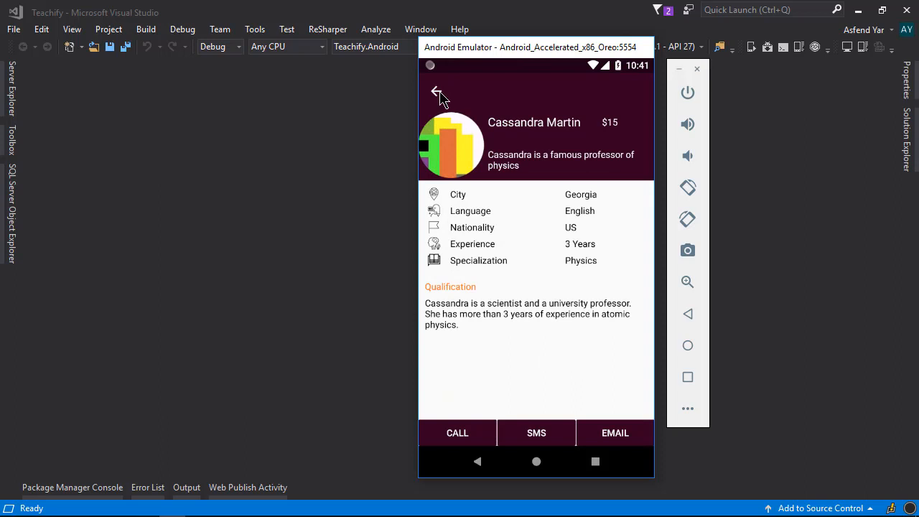
pyautogui.click(433, 92)
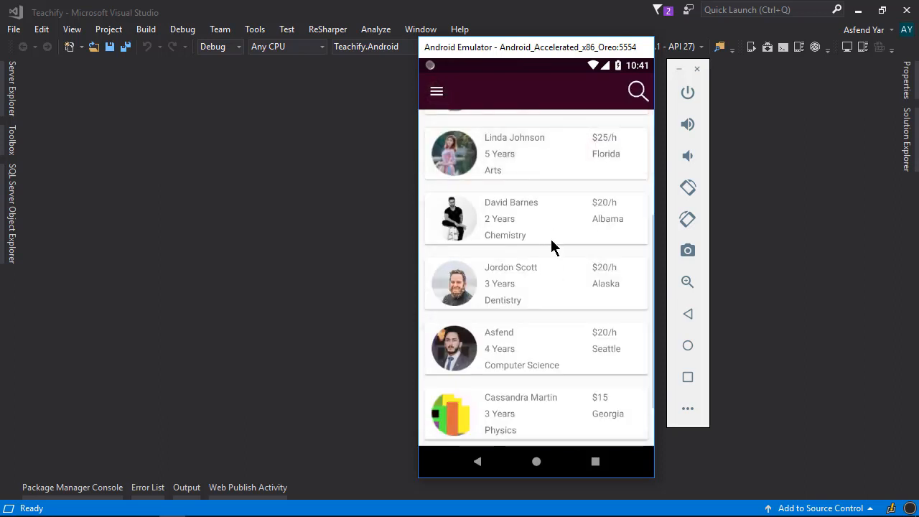
pyautogui.scroll(-3)
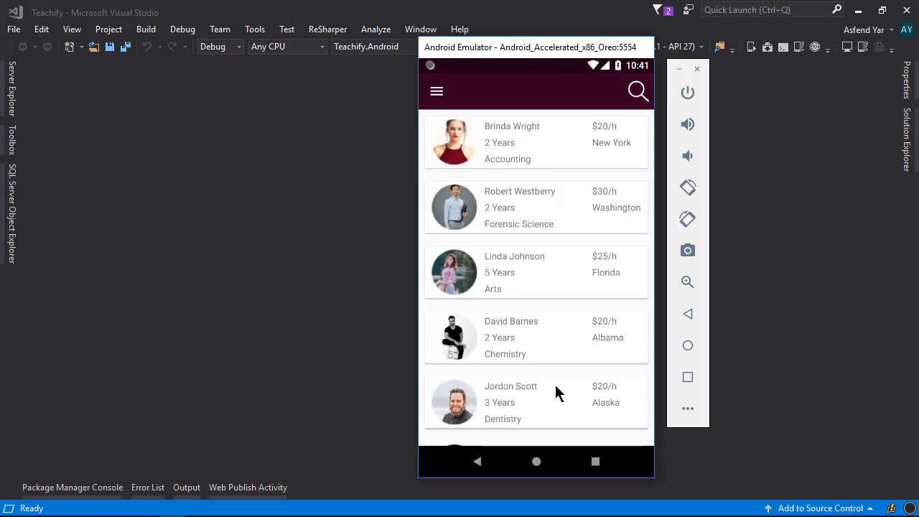
pyautogui.moveTo(644, 104)
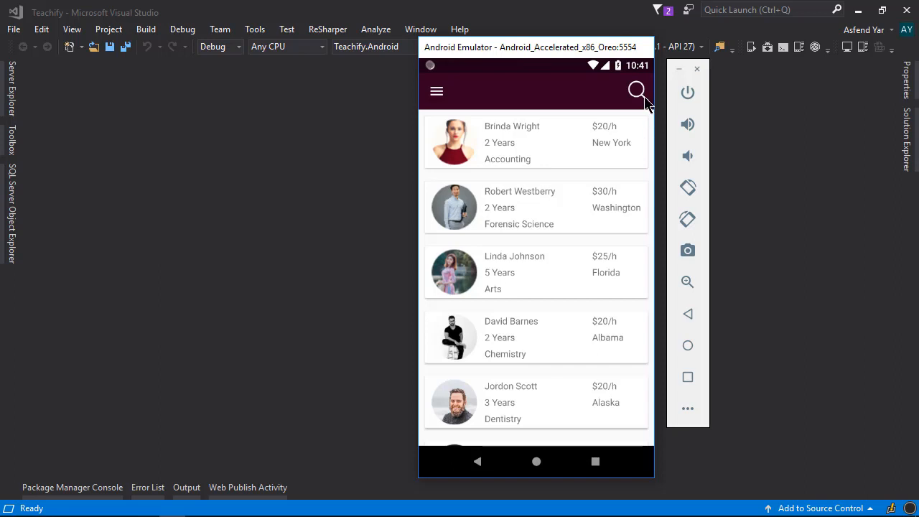
pyautogui.click(636, 90)
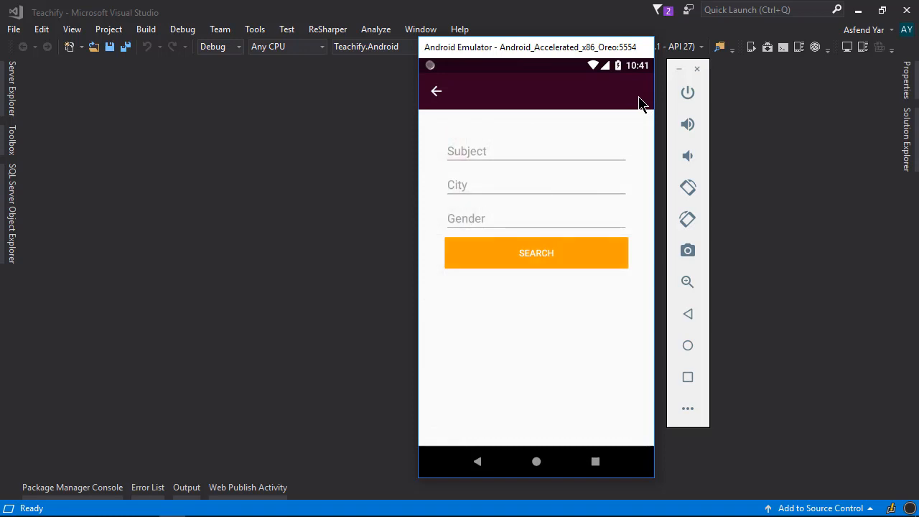
pyautogui.click(535, 184)
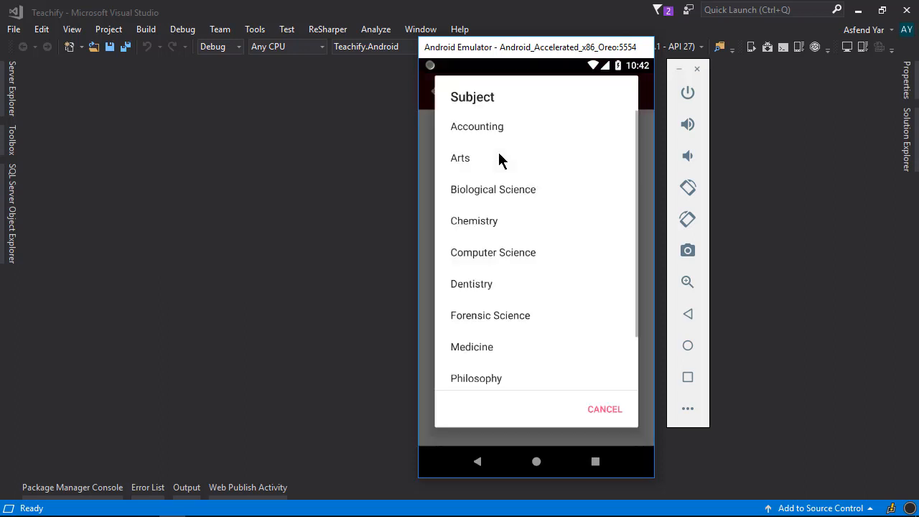
pyautogui.click(494, 253)
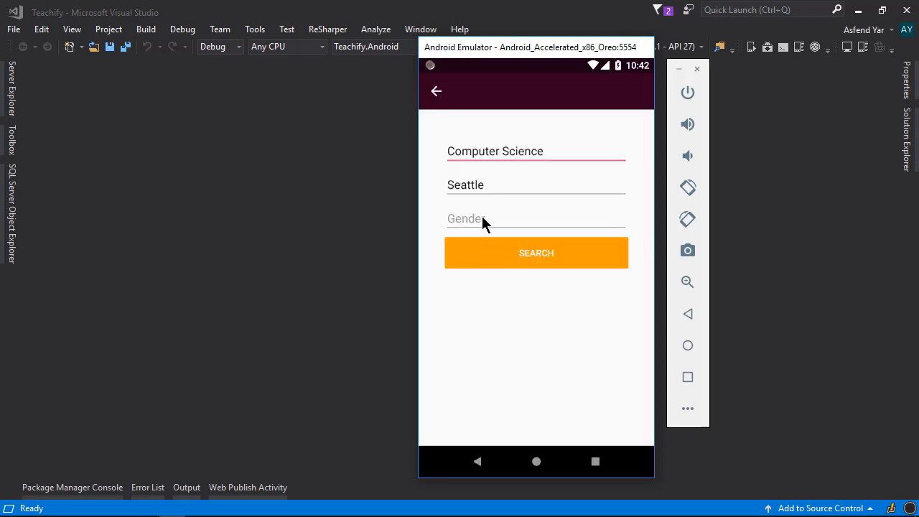
pyautogui.write('Male')
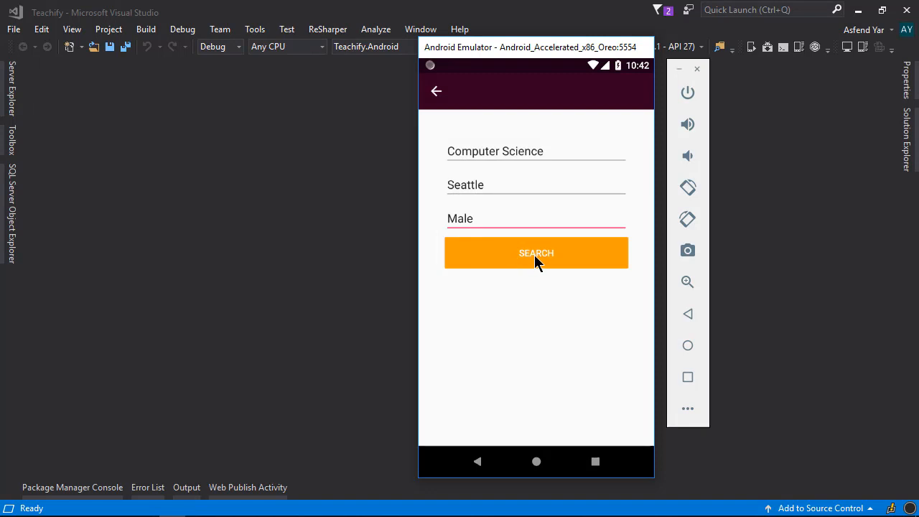
pyautogui.click(535, 252)
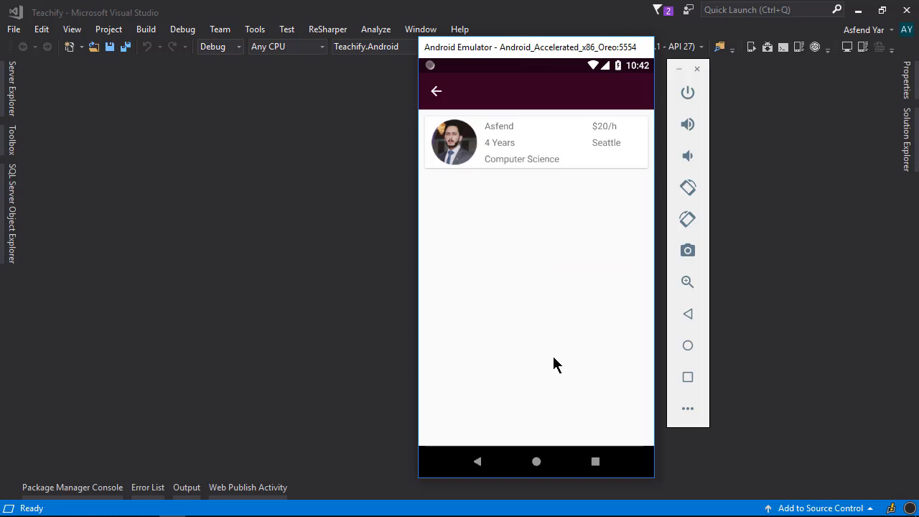
pyautogui.click(534, 142)
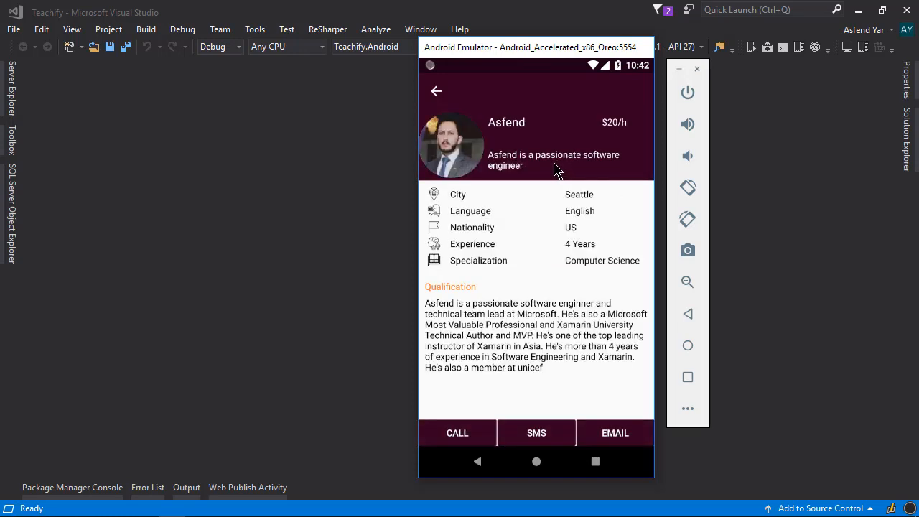
pyautogui.click(436, 92)
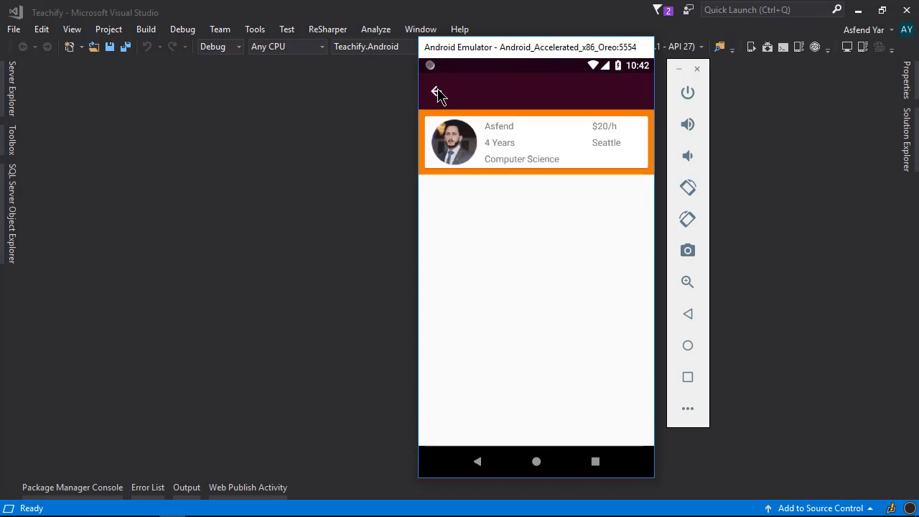
pyautogui.click(436, 92)
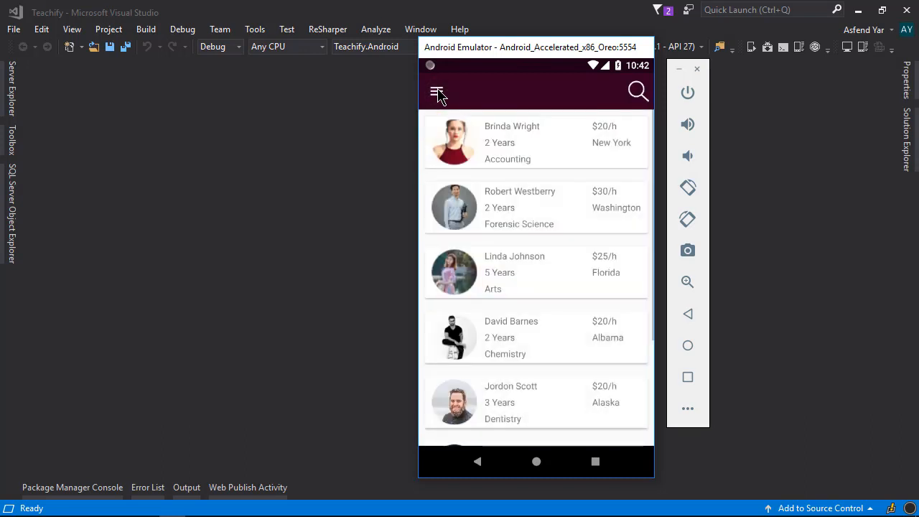
# - Log out of Teachify through the navigation drawer, returning to the welcome login screen
pyautogui.click(436, 92)
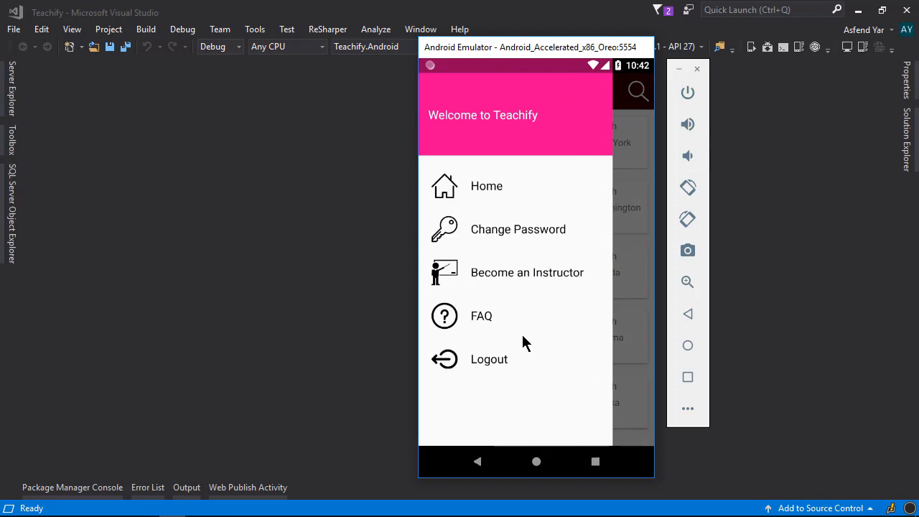
pyautogui.click(488, 359)
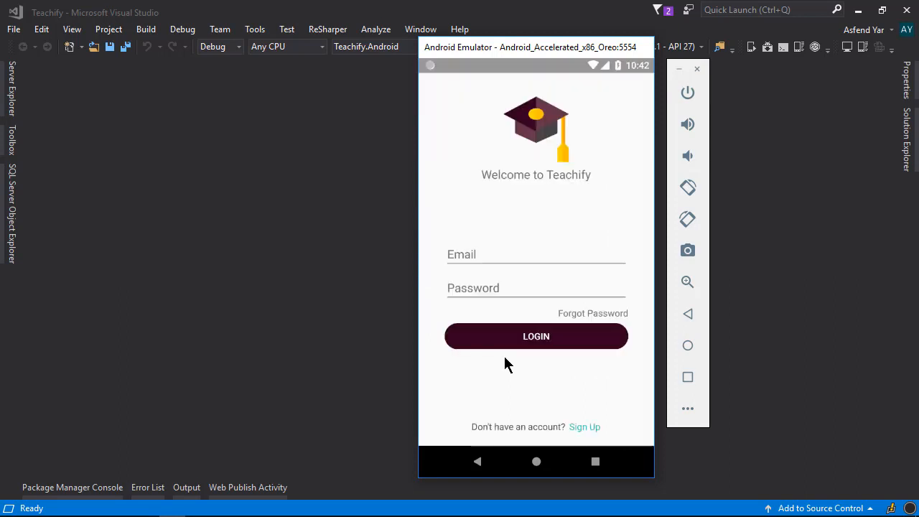
pyautogui.moveTo(519, 391)
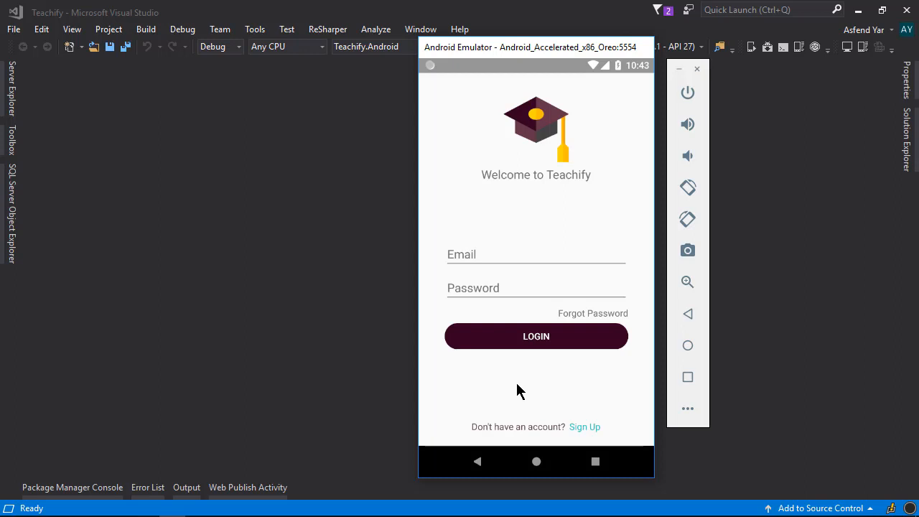
pyautogui.moveTo(630, 372)
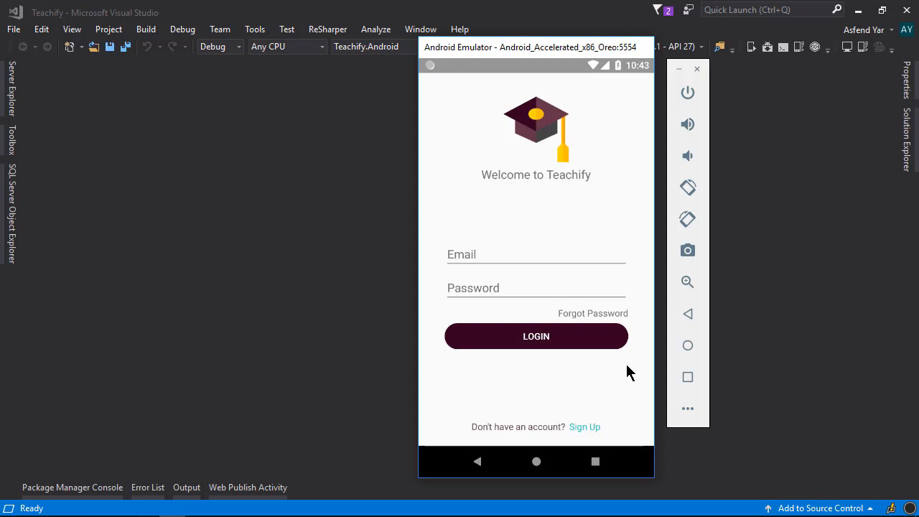
pyautogui.moveTo(624, 318)
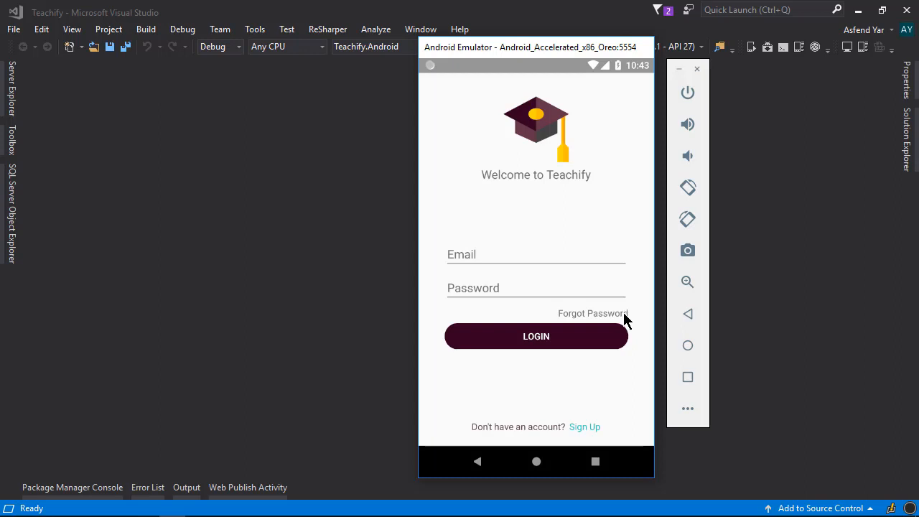
pyautogui.click(591, 313)
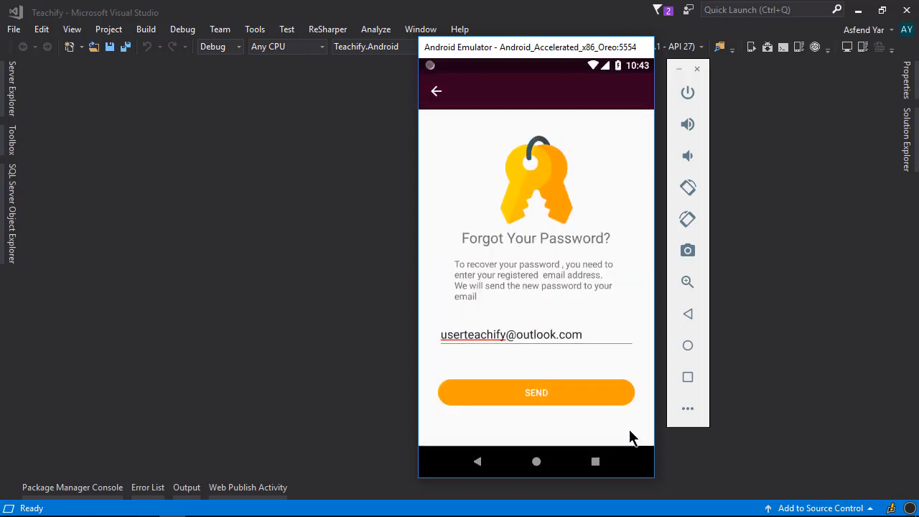
pyautogui.moveTo(536, 392)
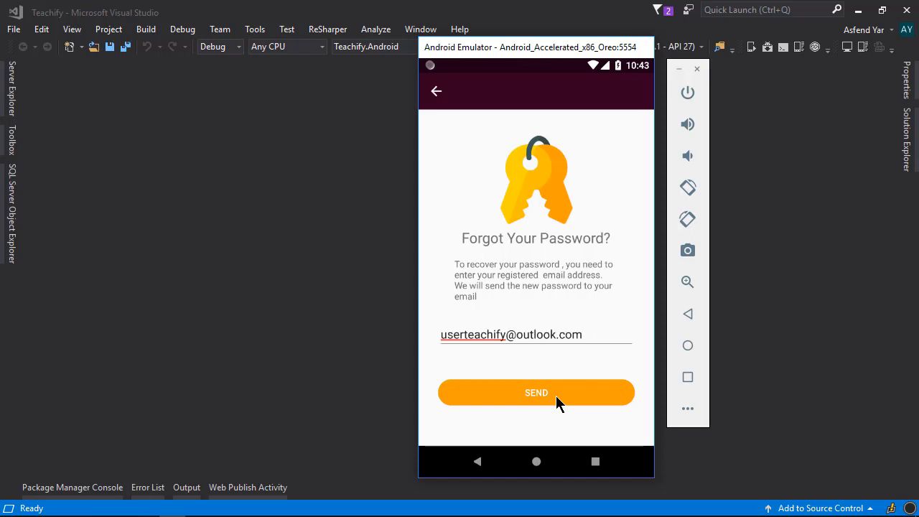
pyautogui.click(535, 391)
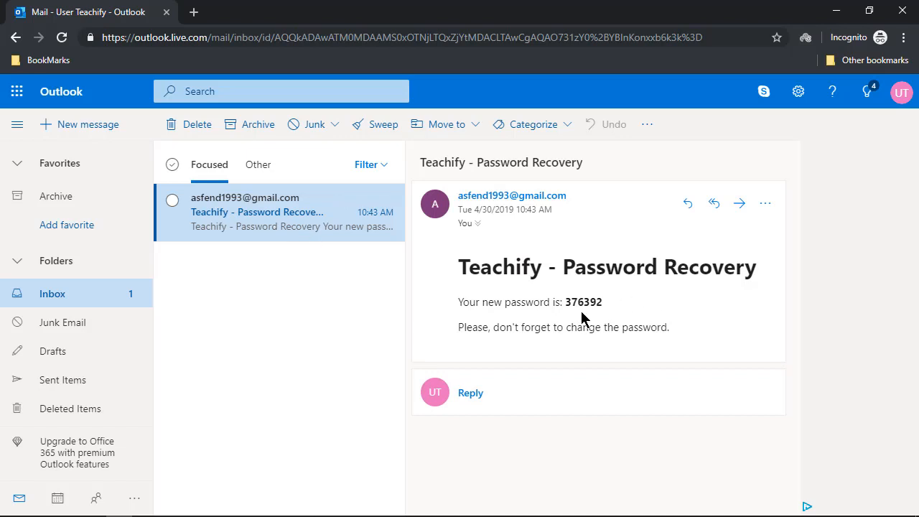
pyautogui.doubleClick(583, 301)
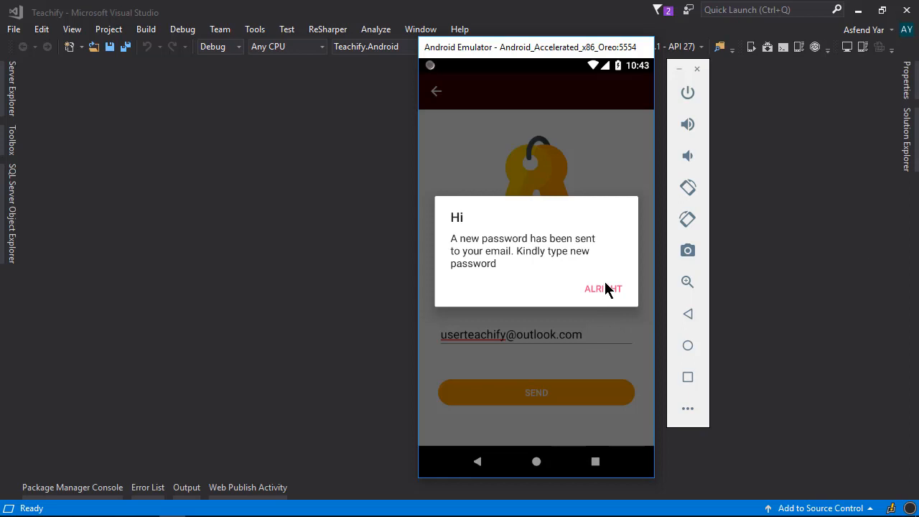
# - Dismiss the ALRIGHT confirmation and log into Teachify with the emailed new password
pyautogui.click(601, 289)
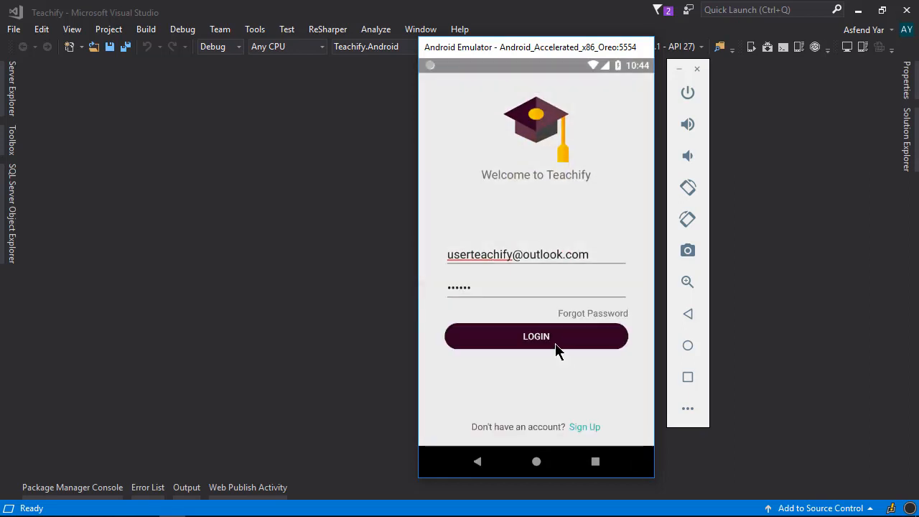
pyautogui.click(536, 336)
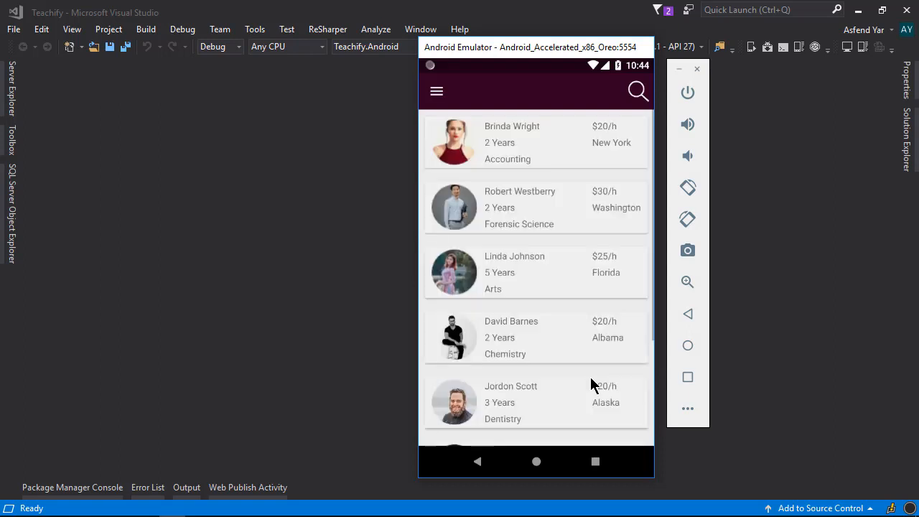